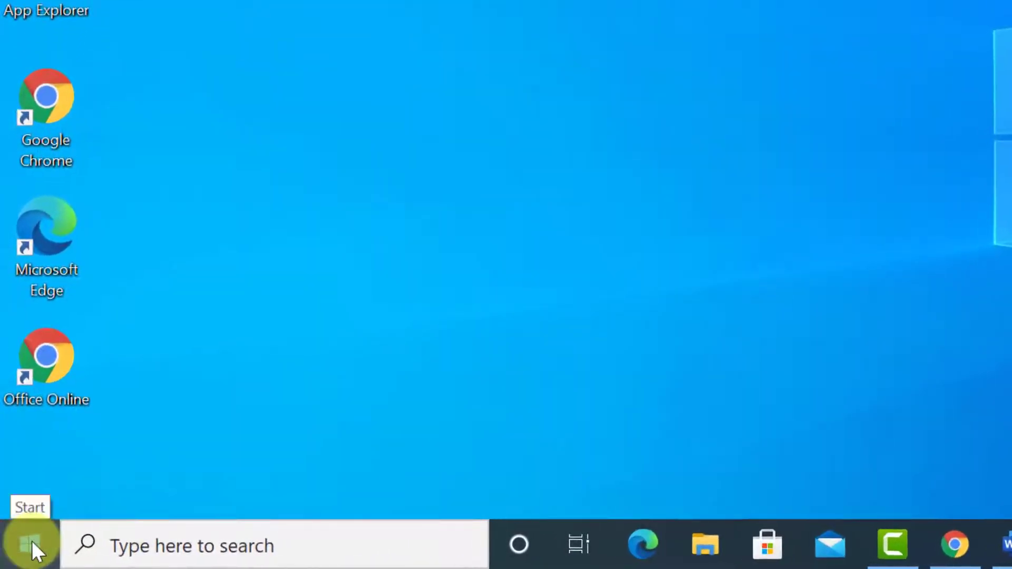
Scroll the Start menu's installed-app list alphabetically from A down to W.
click(31, 545)
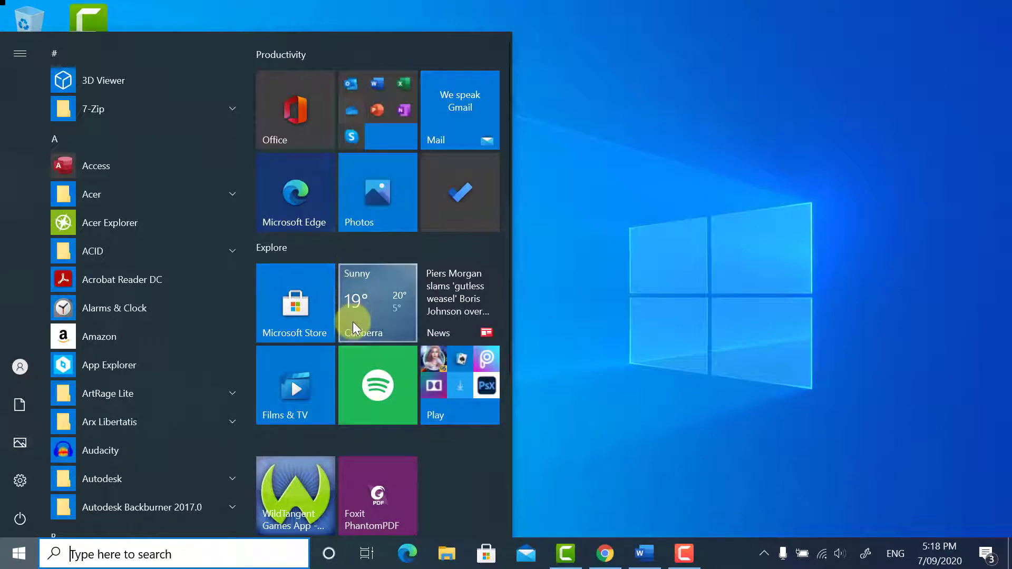
scroll(down, 3)
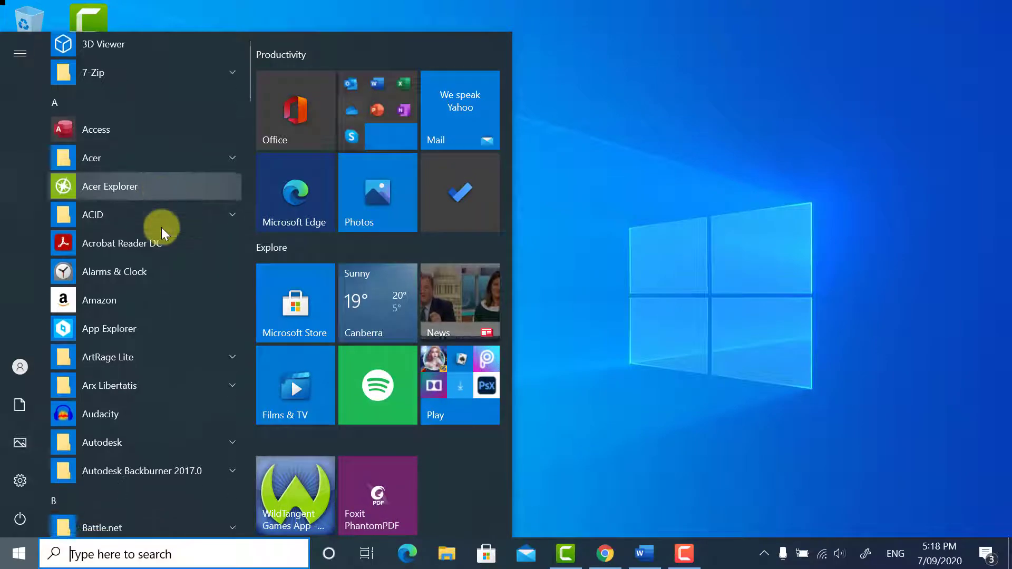
scroll(down, 3)
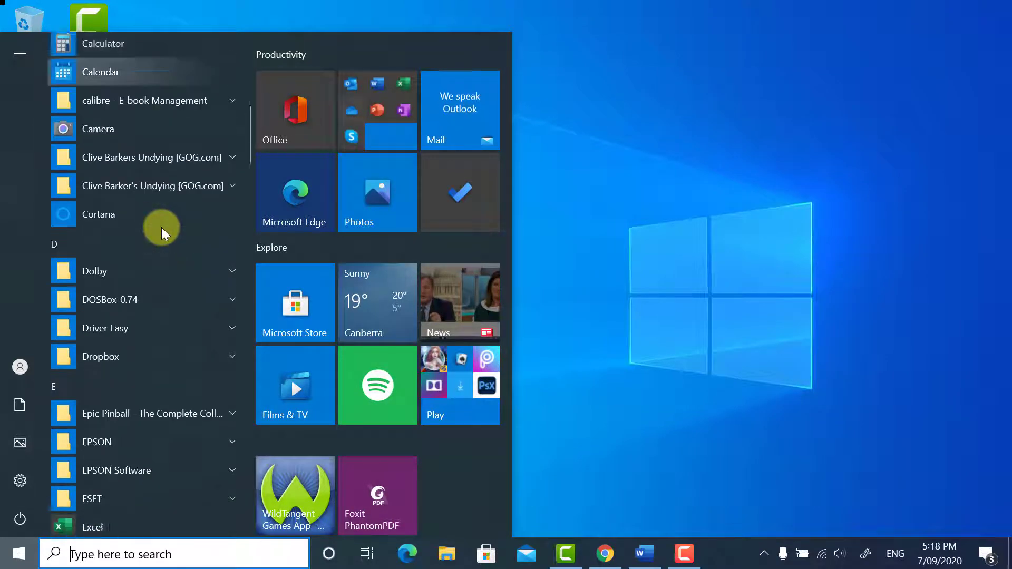
scroll(down, 3)
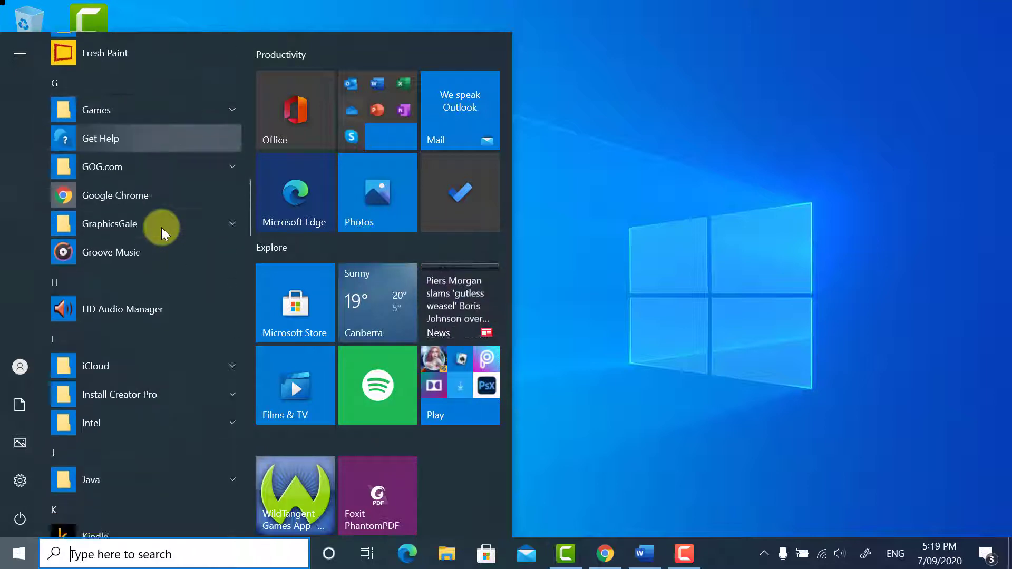
scroll(down, 3)
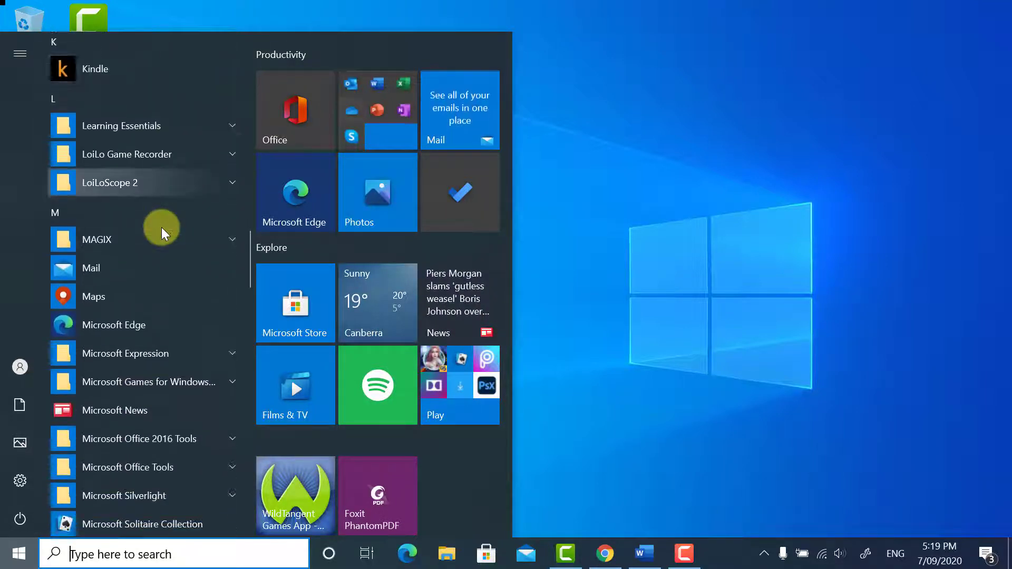
scroll(down, 3)
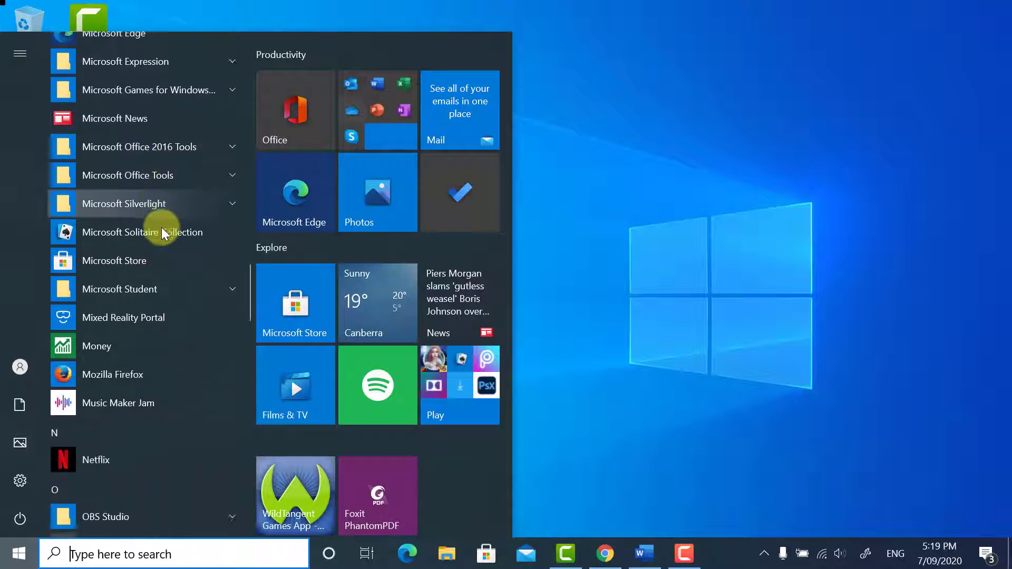
scroll(down, 3)
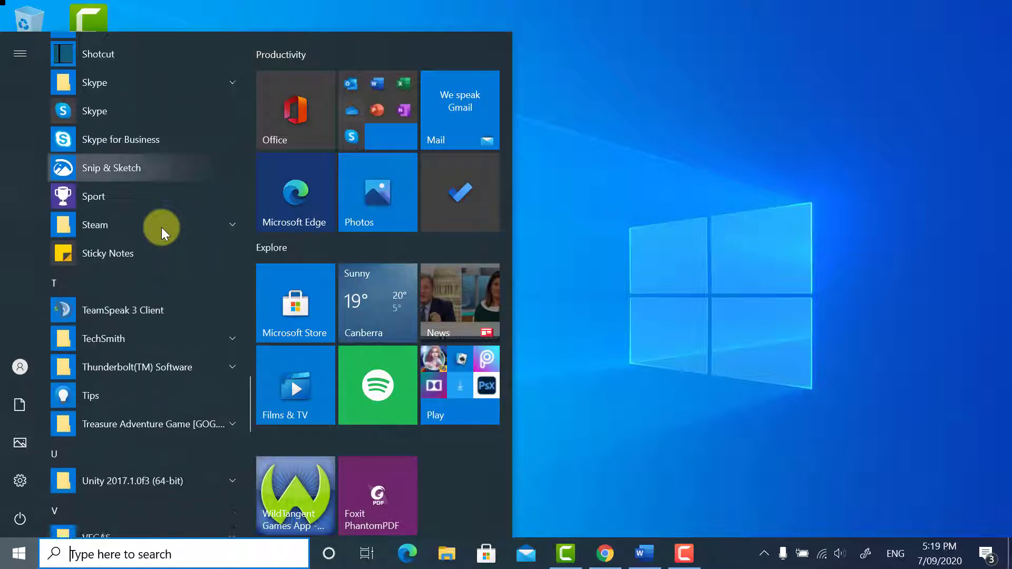
scroll(down, 3)
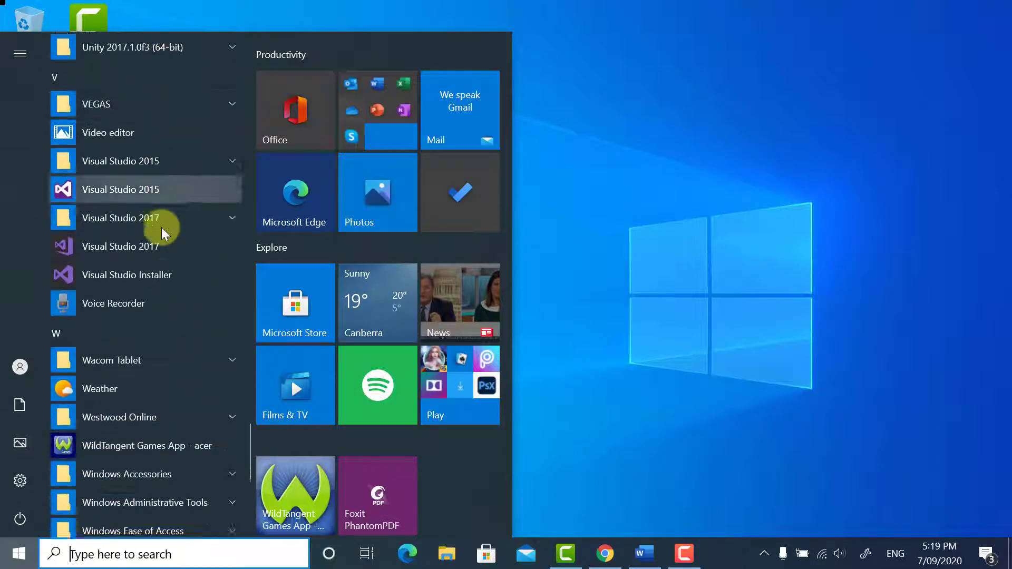
scroll(down, 3)
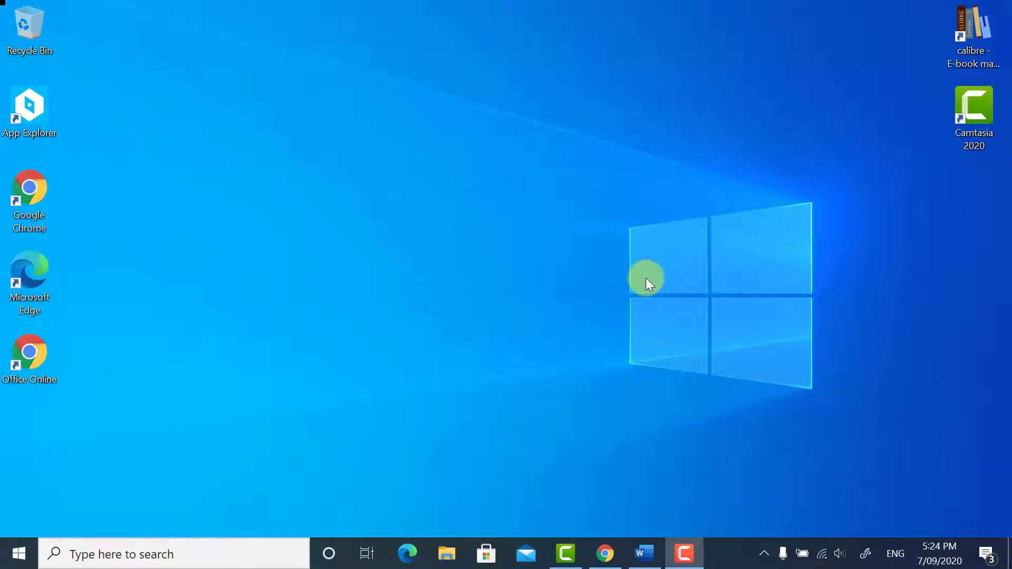
mouse_move(612, 18)
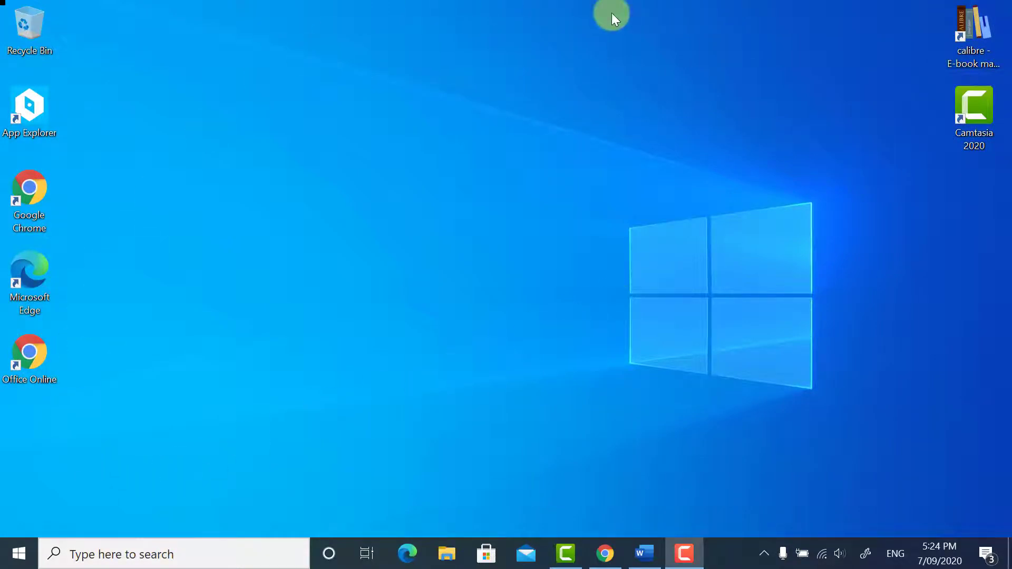
mouse_move(673, 165)
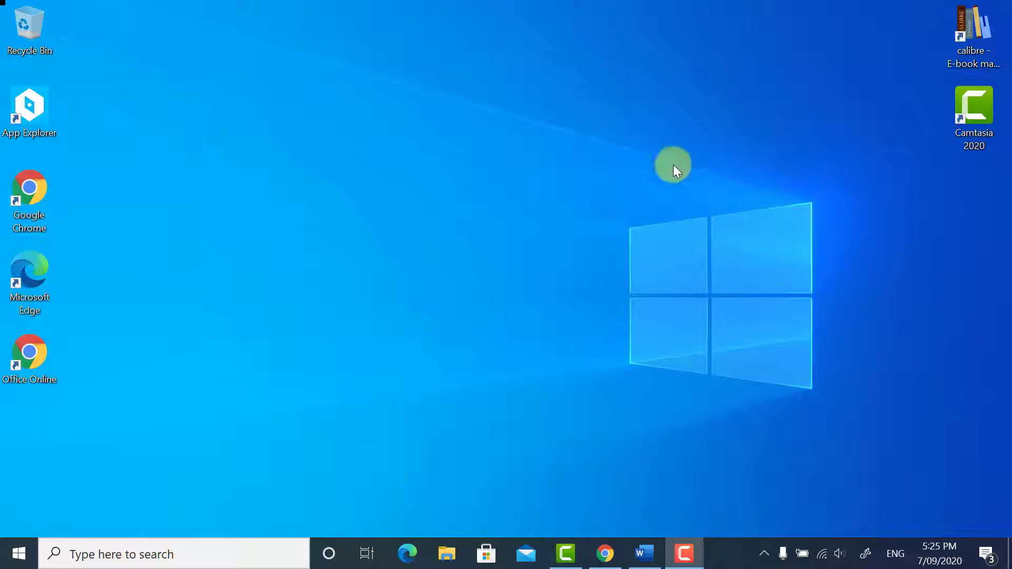
mouse_move(252, 201)
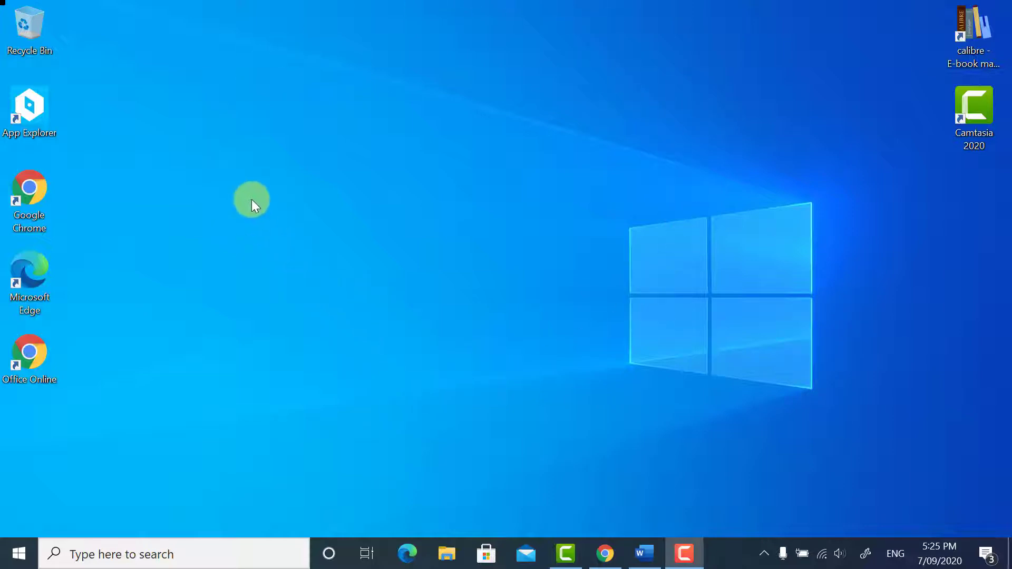
click(30, 25)
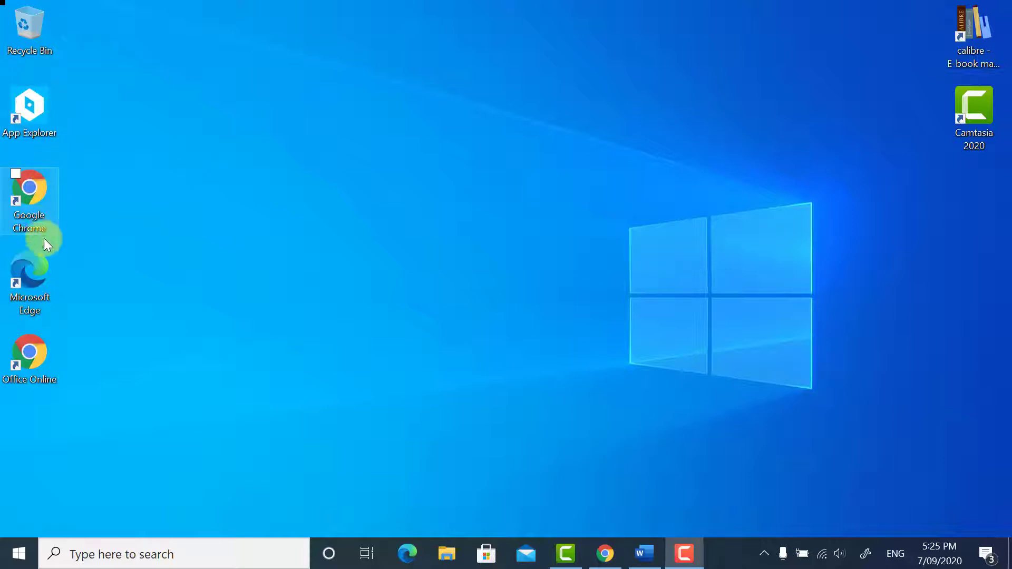
mouse_move(40, 347)
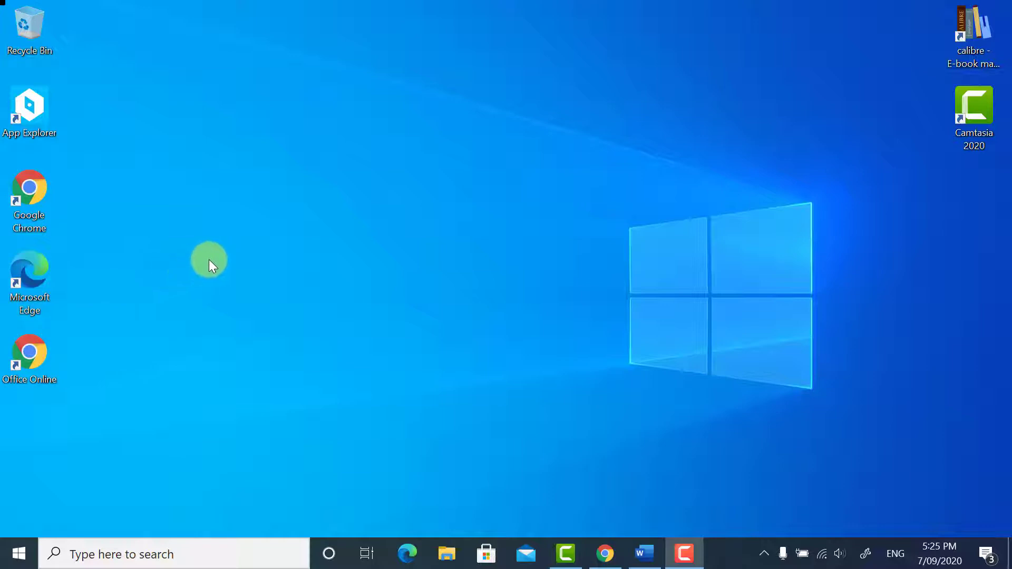
mouse_move(216, 252)
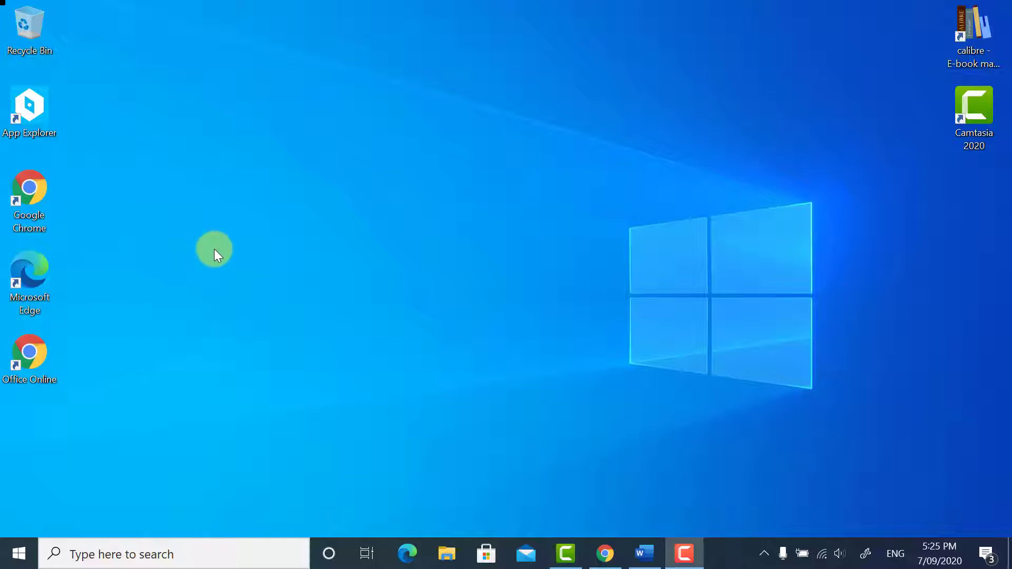
mouse_move(481, 210)
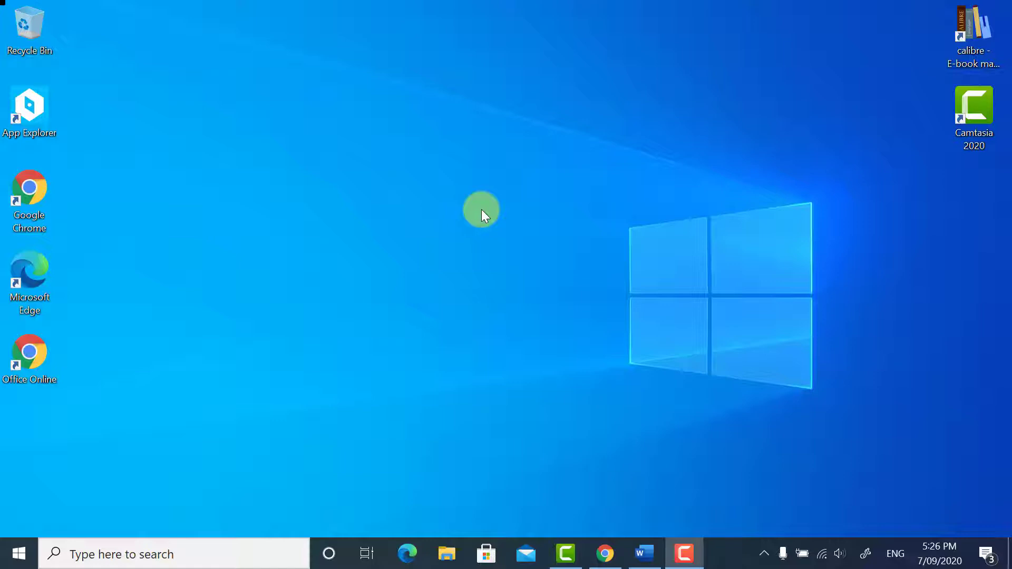
mouse_move(452, 223)
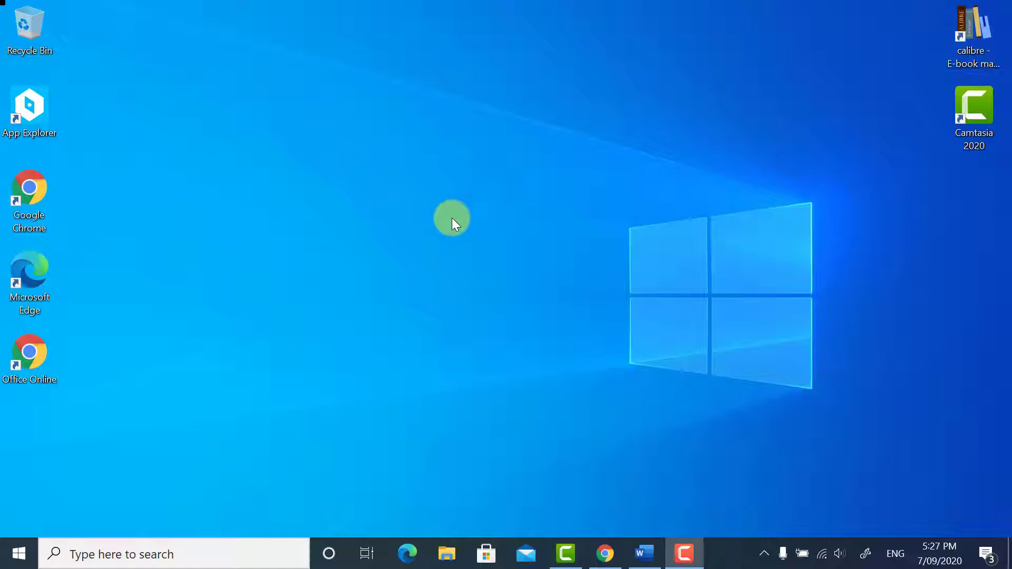
mouse_move(309, 305)
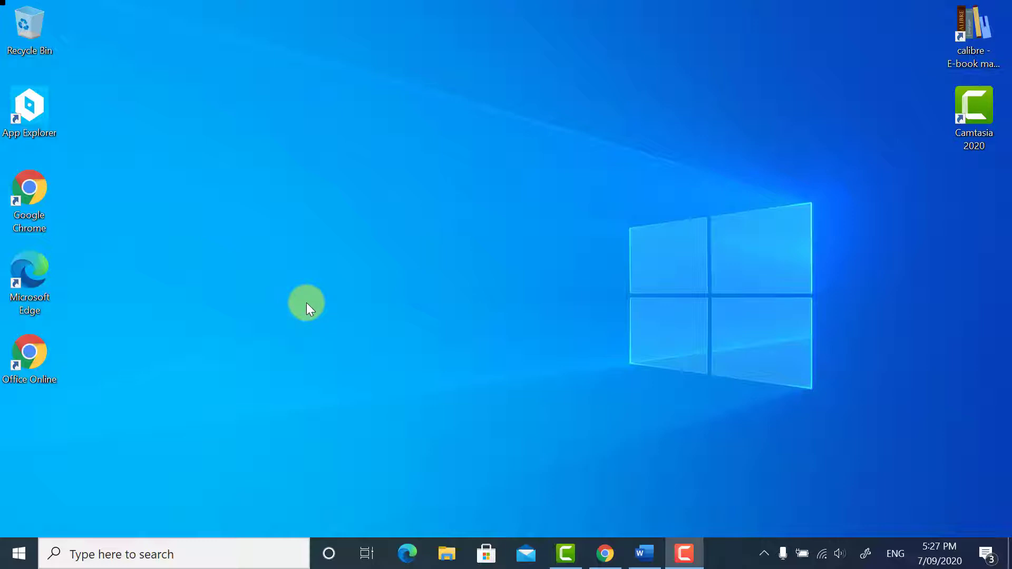
mouse_move(27, 429)
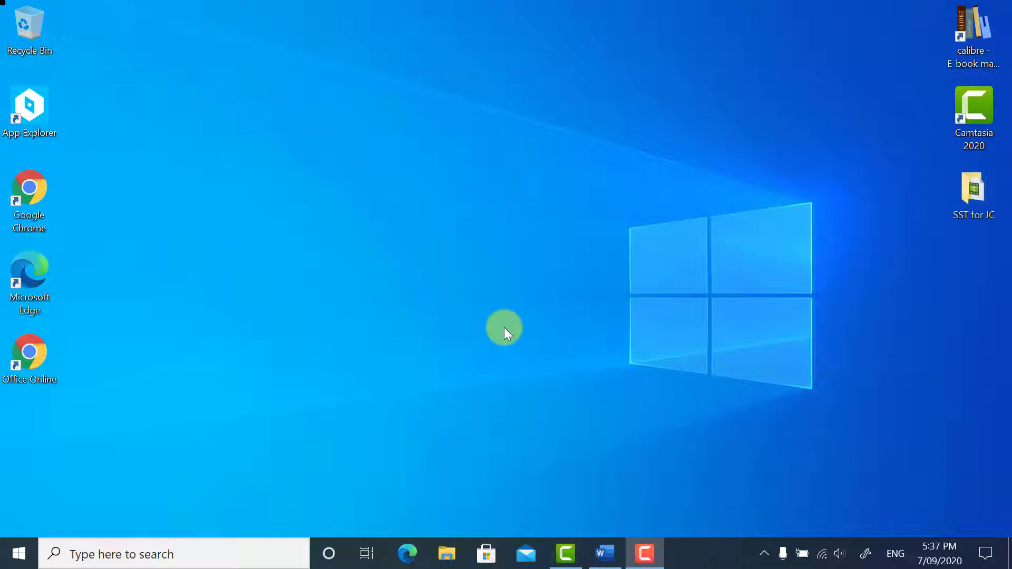
mouse_move(449, 397)
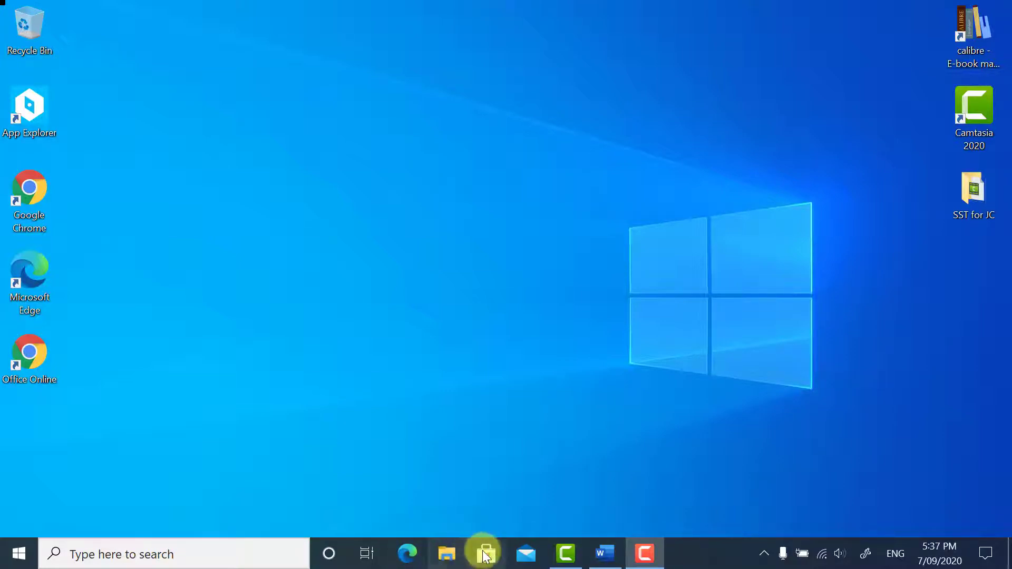
mouse_move(486, 553)
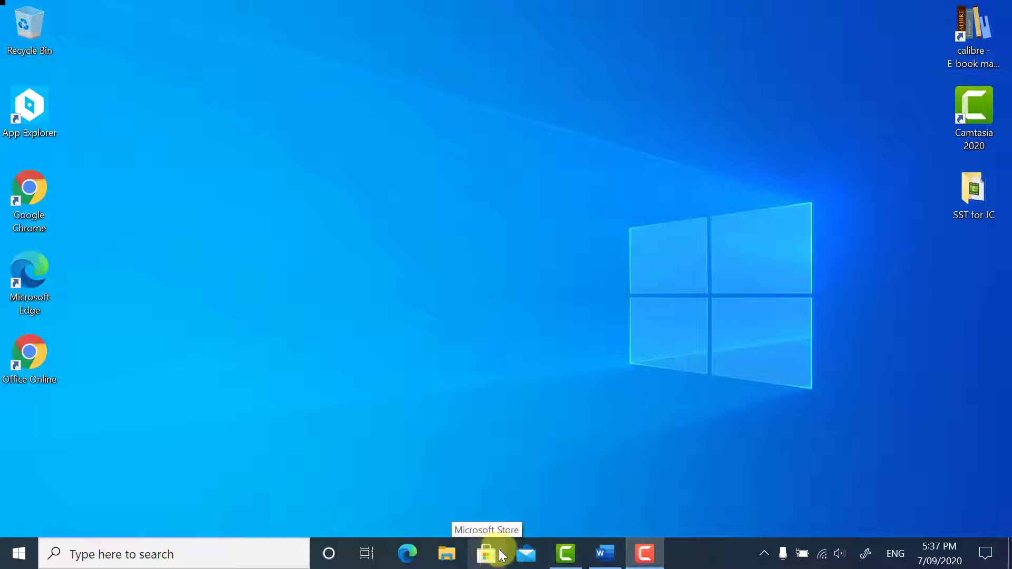
mouse_move(526, 553)
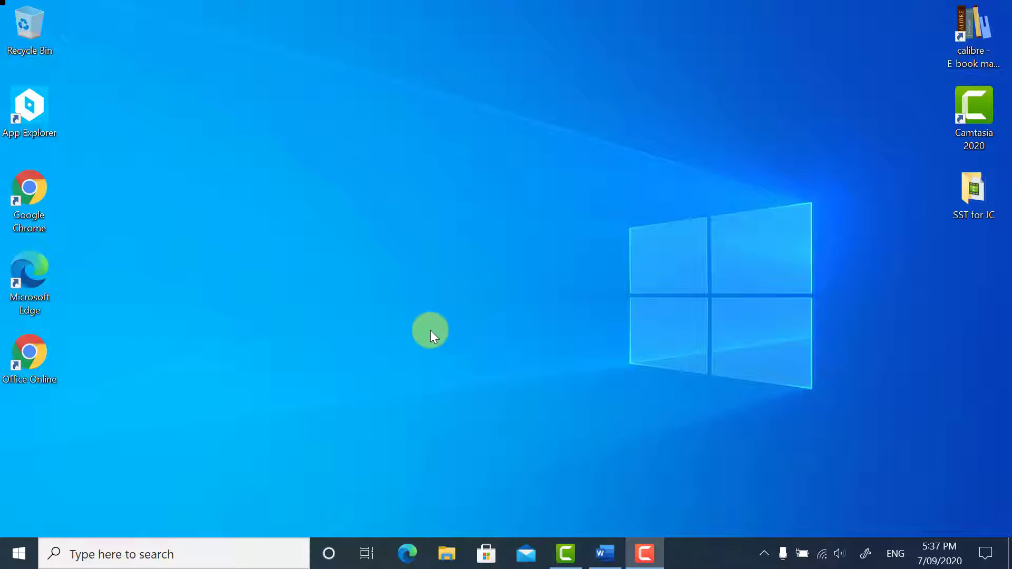
mouse_move(128, 232)
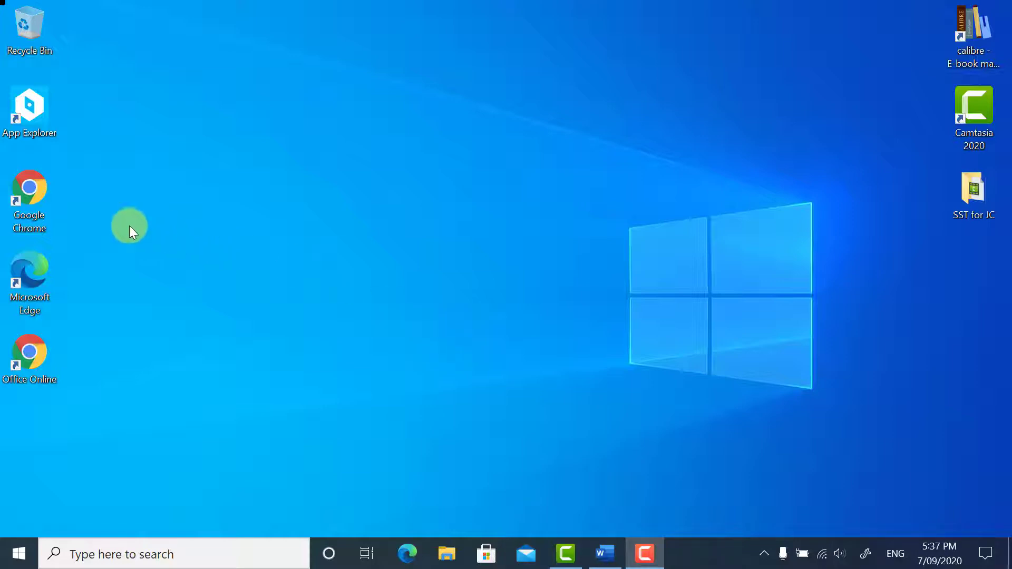
click(29, 200)
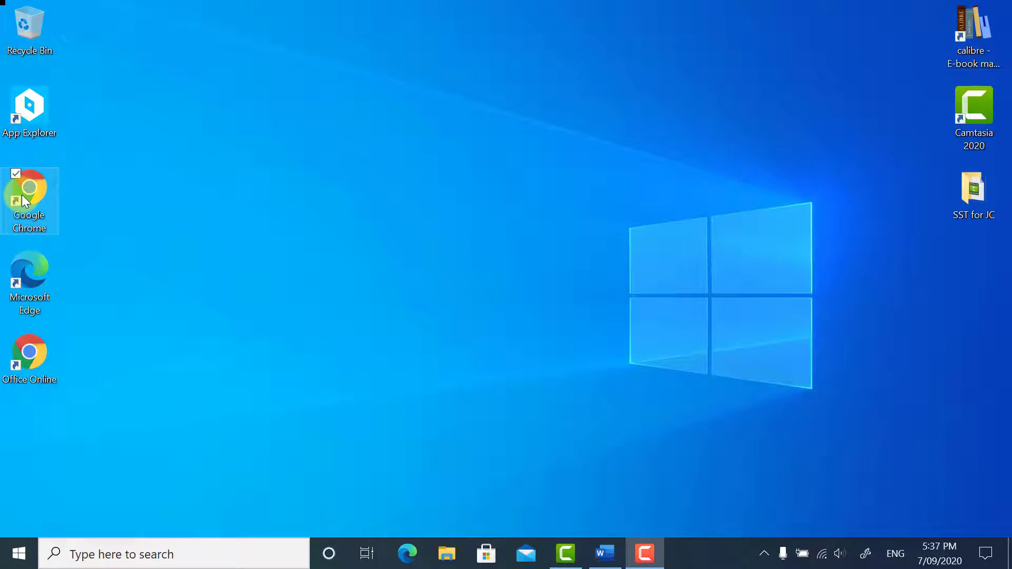
right_click(30, 200)
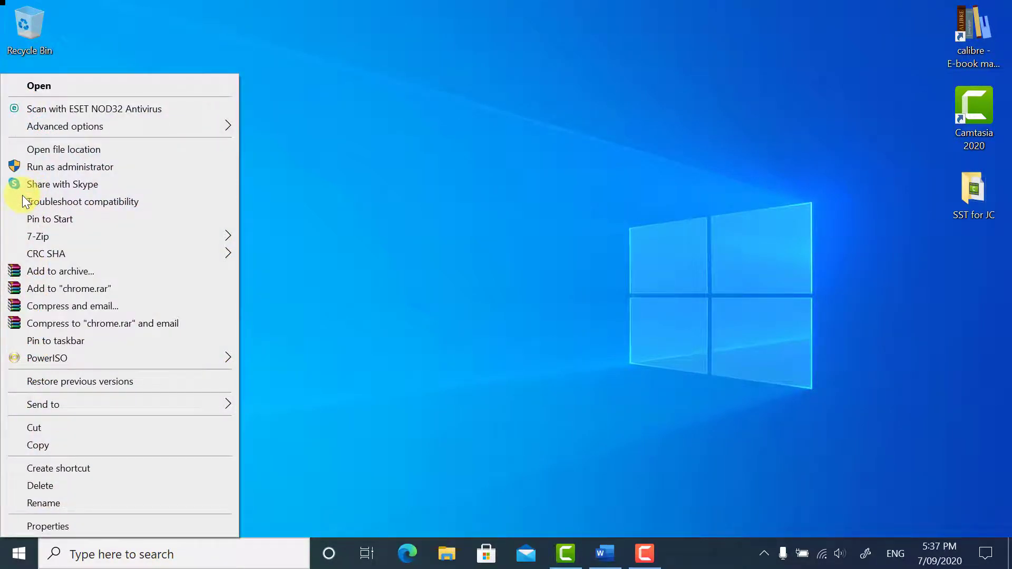
mouse_move(61, 349)
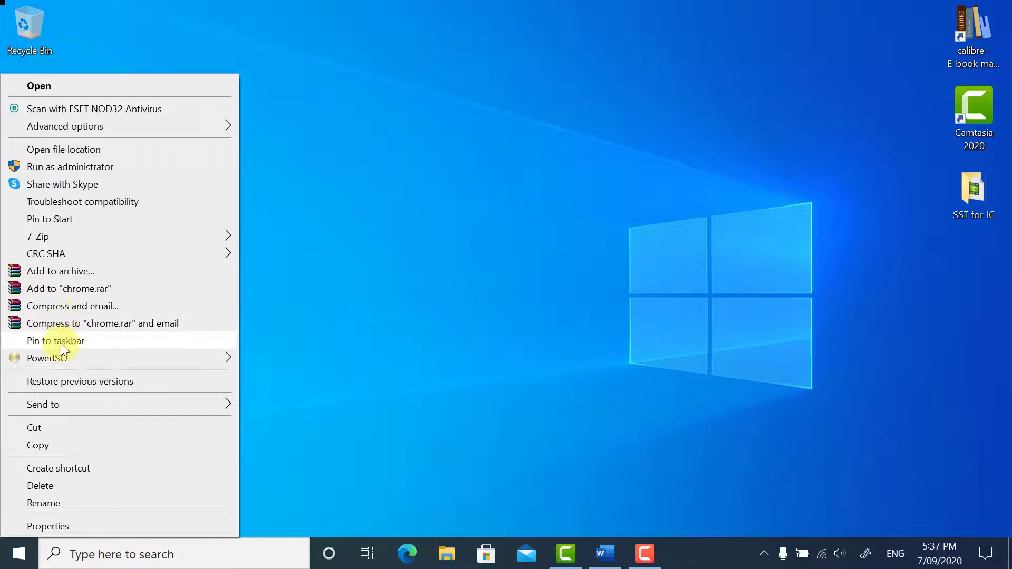
click(56, 340)
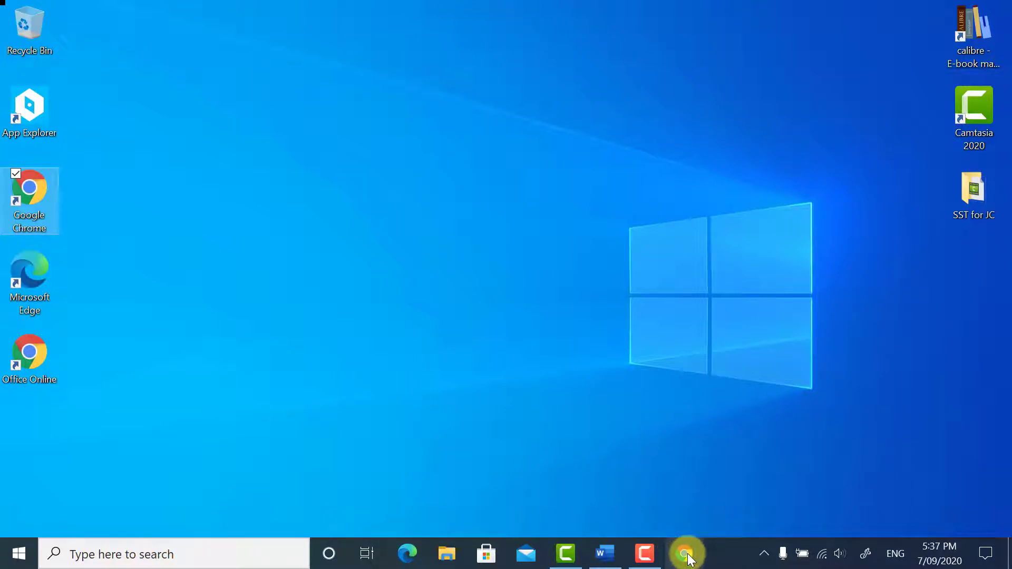
mouse_move(686, 553)
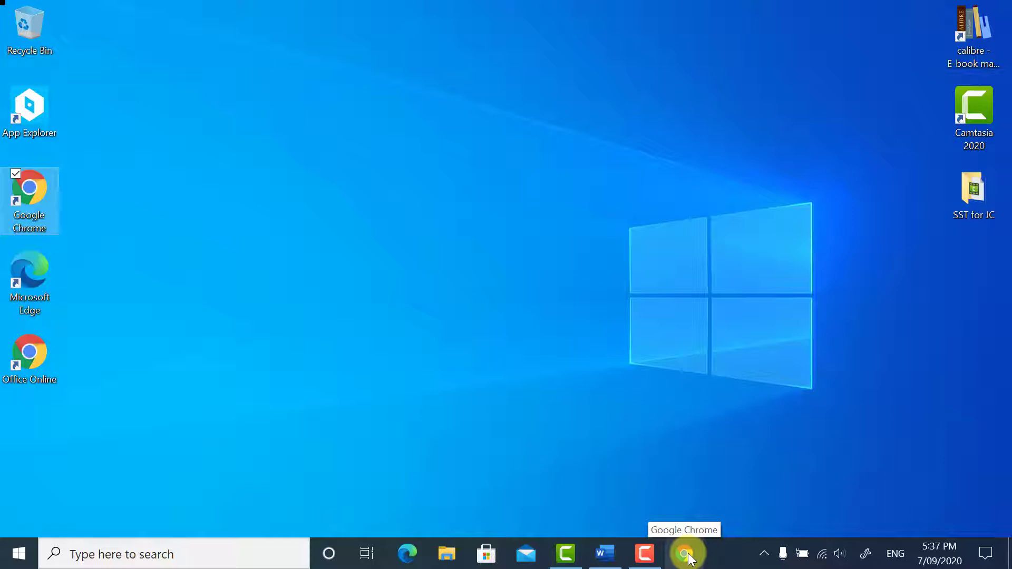
right_click(686, 553)
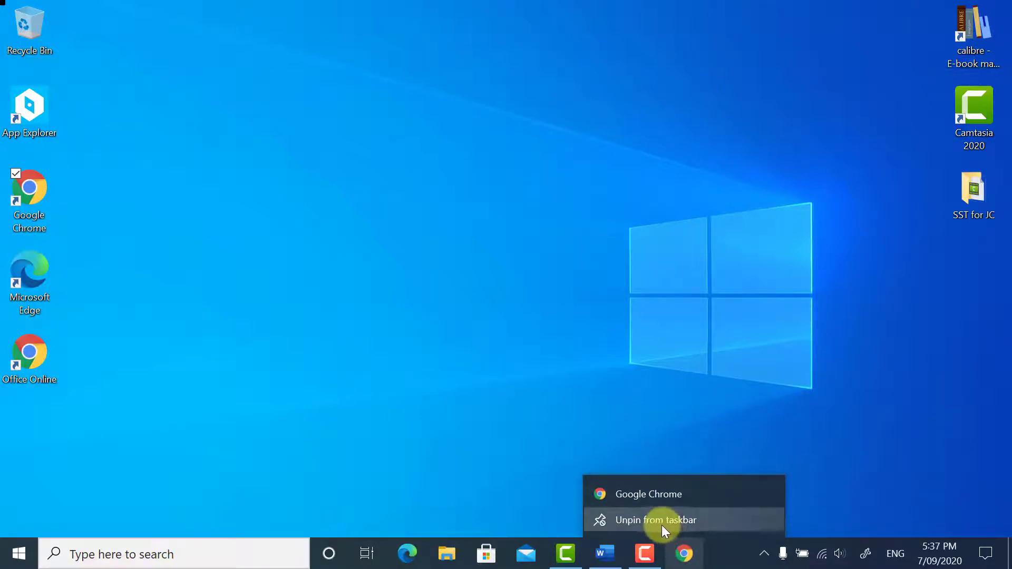
click(654, 520)
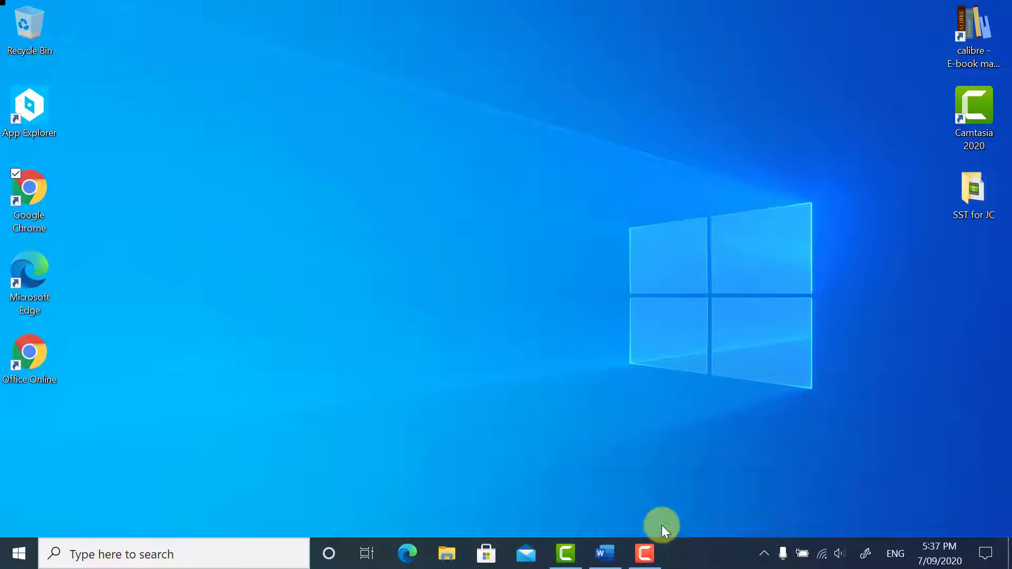
mouse_move(545, 404)
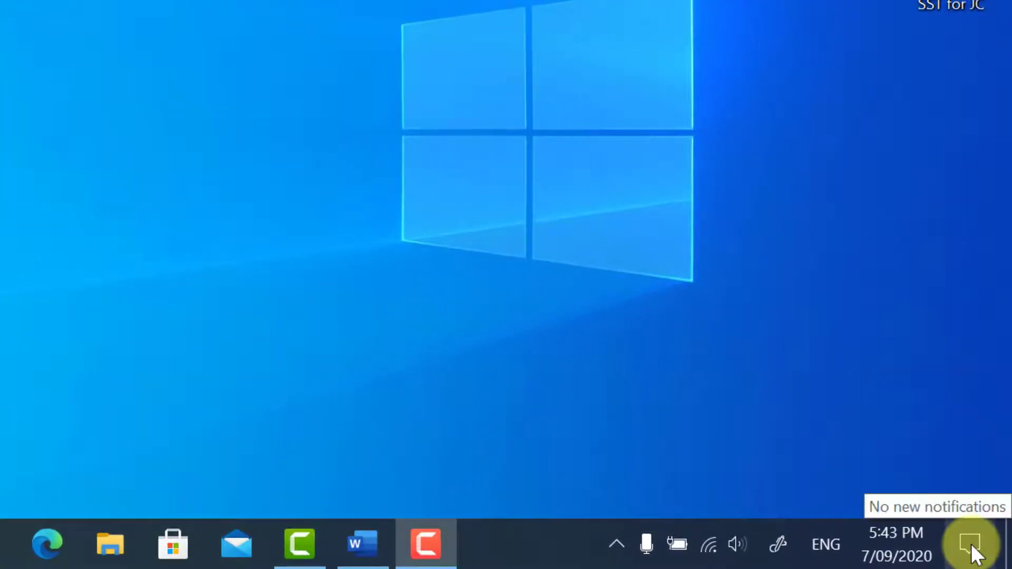
Expand the Action Center's quick action tiles and go to All settings.
click(970, 544)
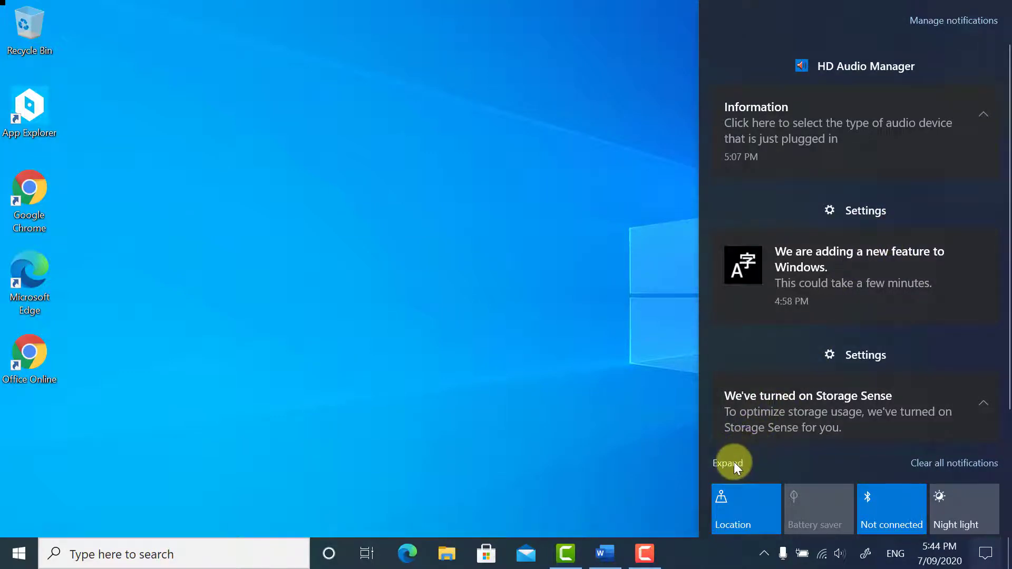
click(727, 463)
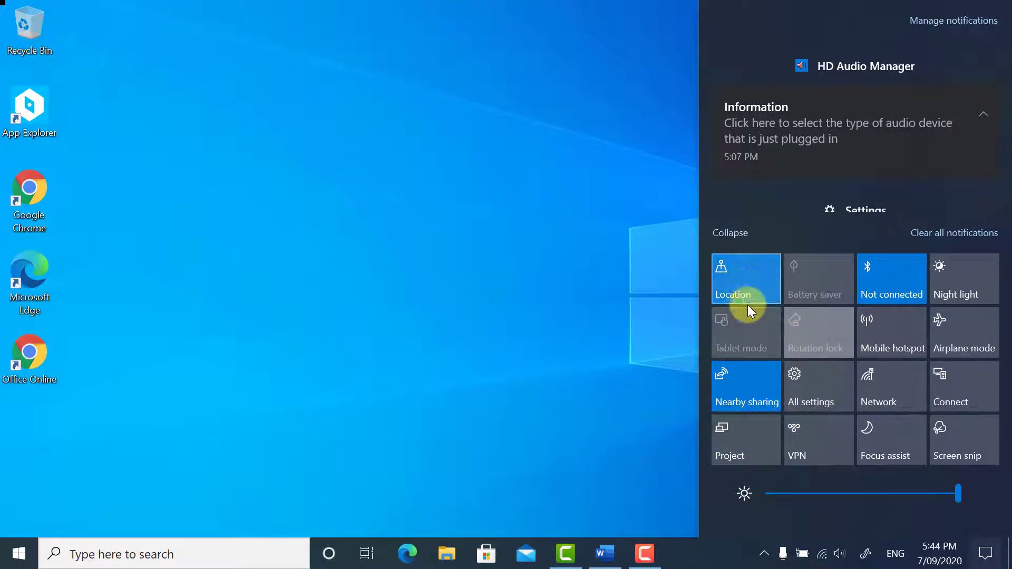
mouse_move(823, 419)
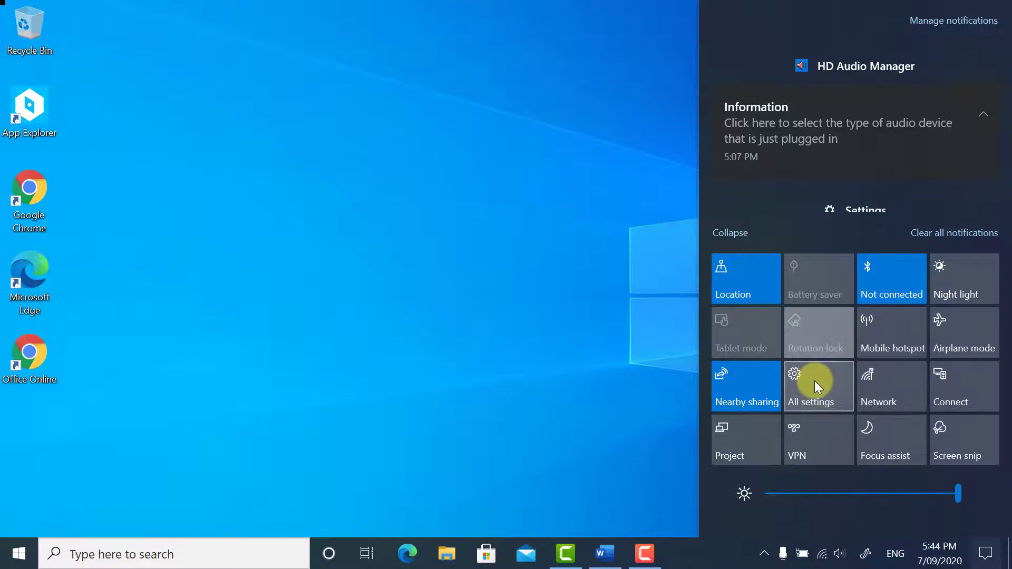
click(487, 301)
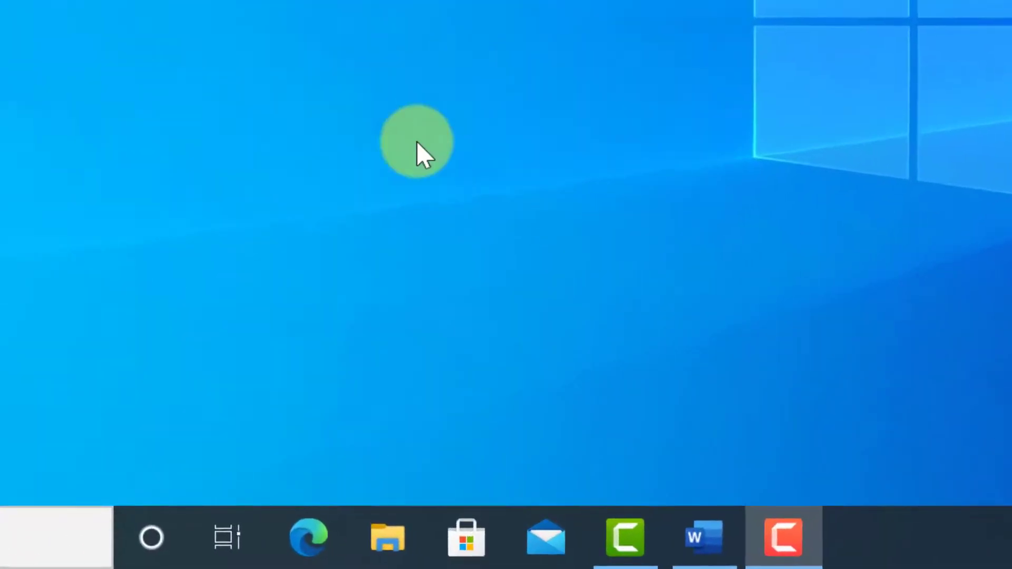
mouse_move(386, 536)
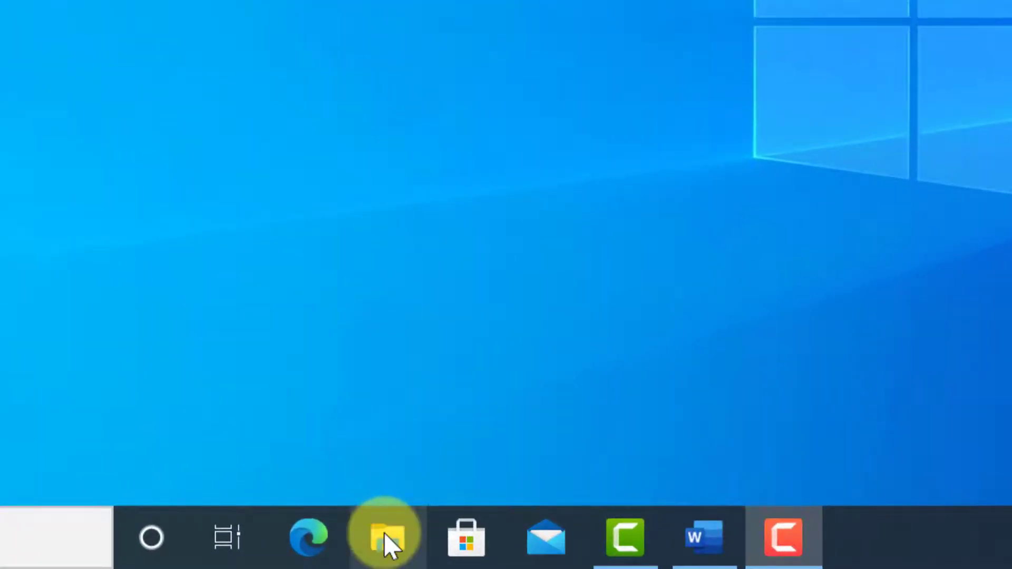
mouse_move(386, 536)
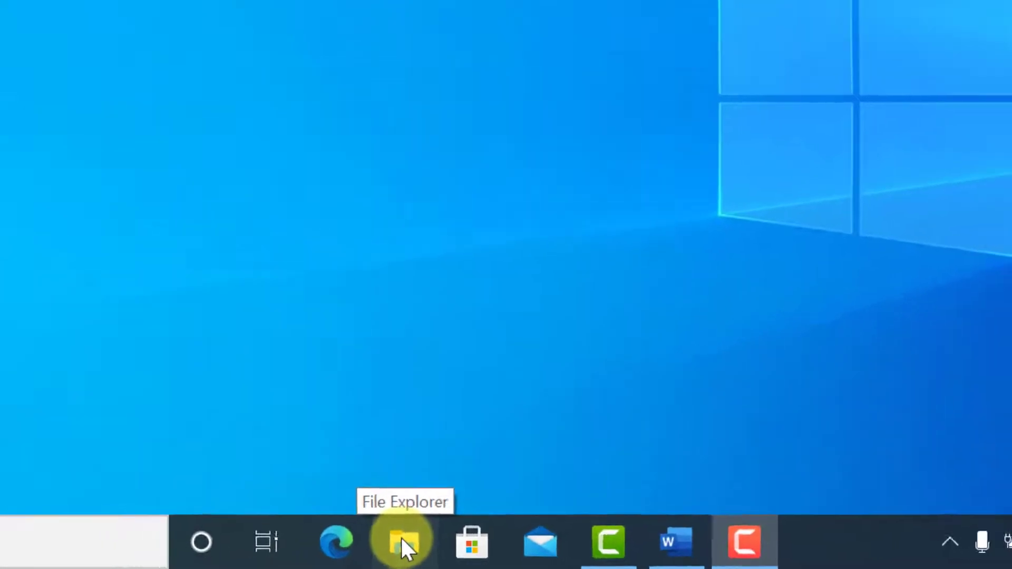
Visit Documents, Downloads, Pictures, Music and Videos in File Explorer, ending on This PC.
click(403, 540)
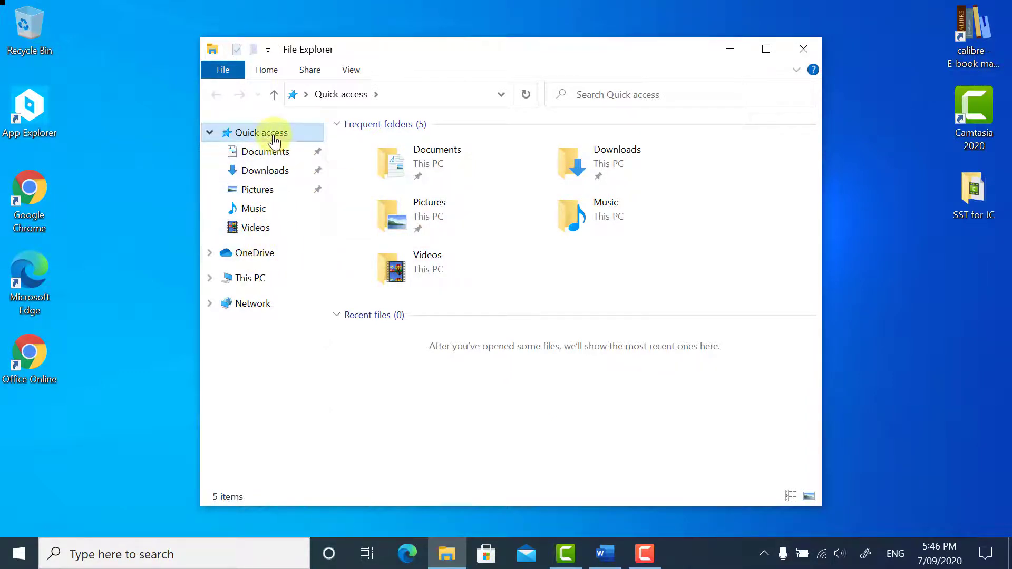
mouse_move(387, 231)
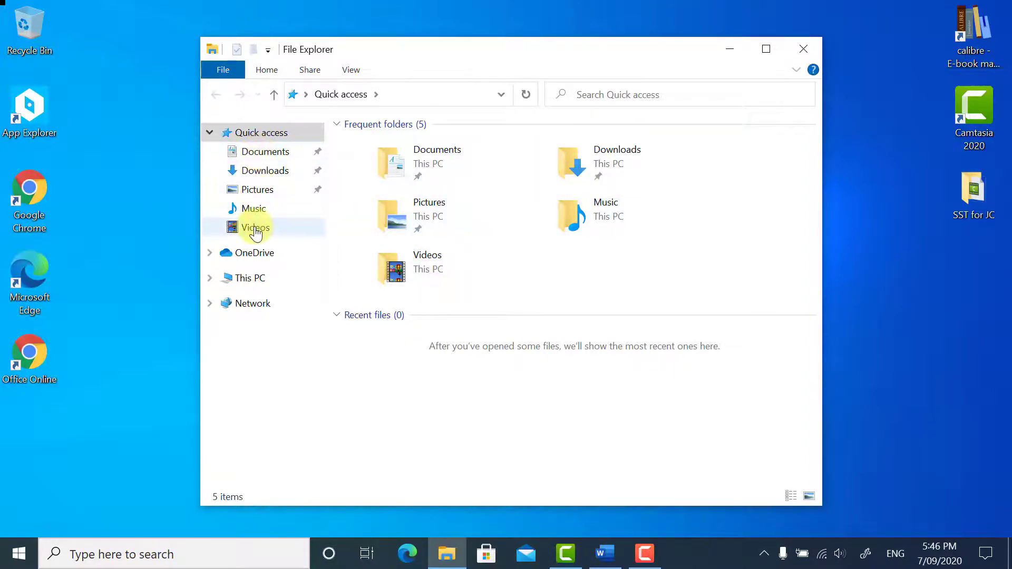
click(264, 151)
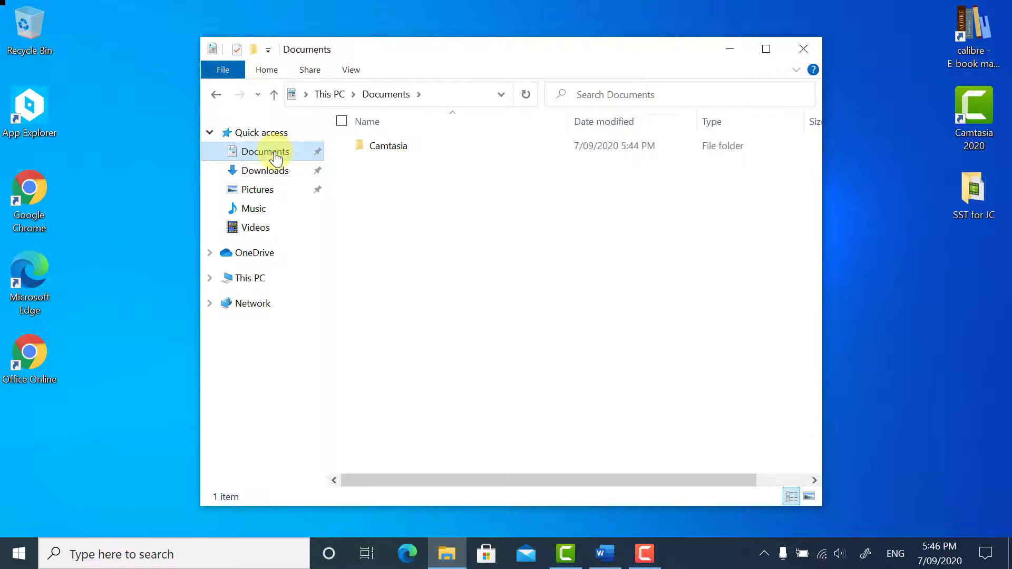
click(264, 169)
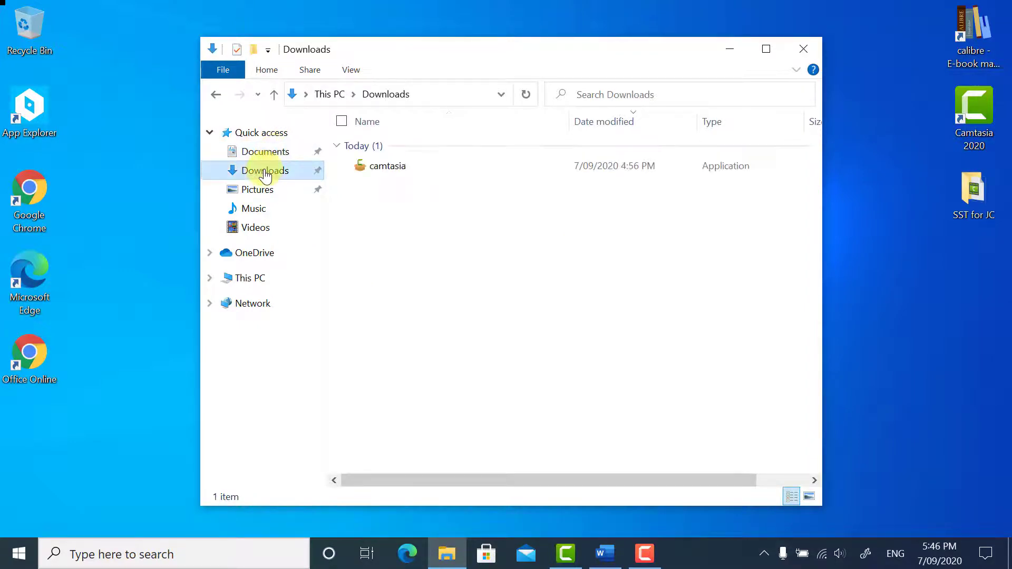
click(257, 189)
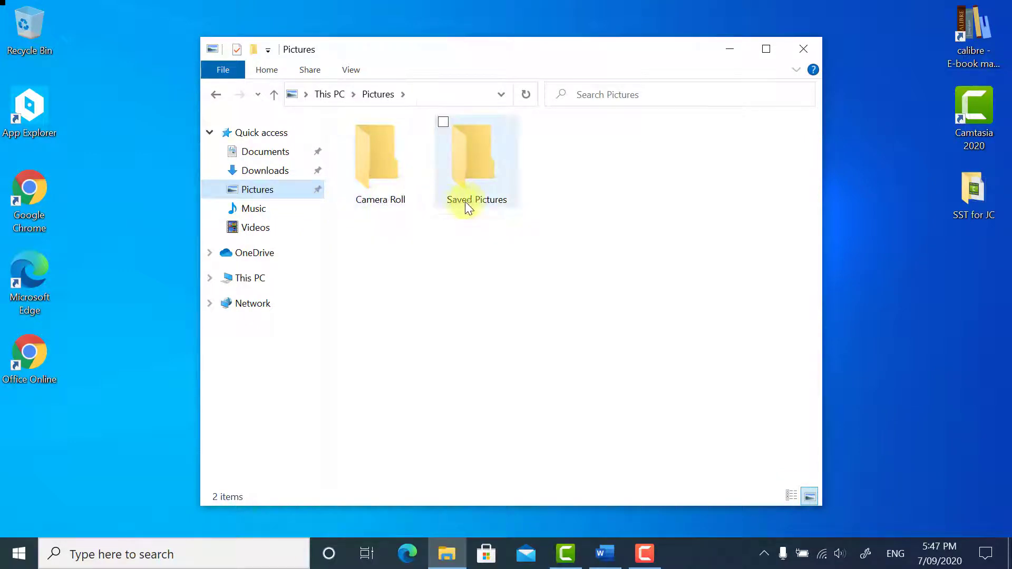
mouse_move(431, 207)
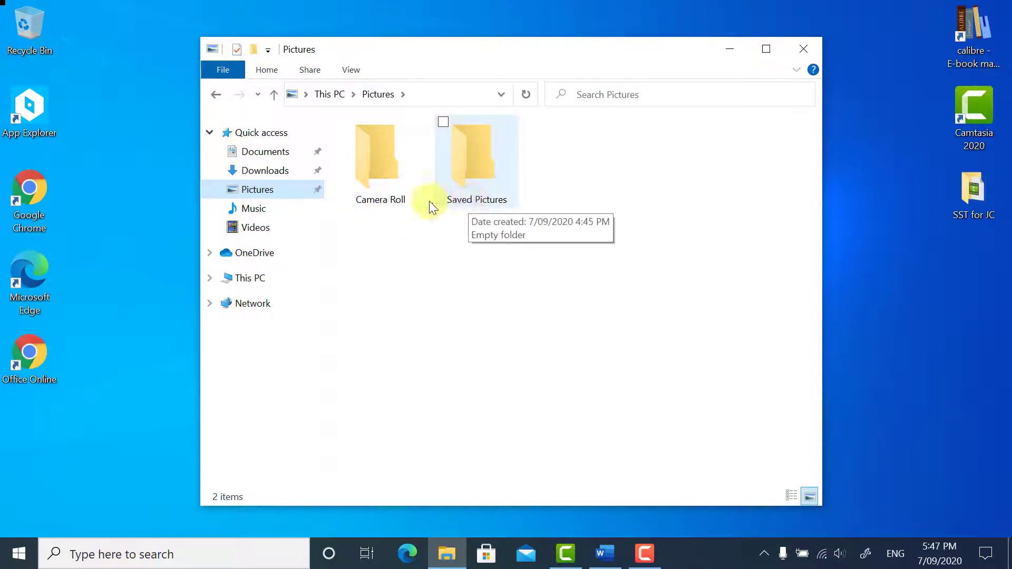
click(253, 208)
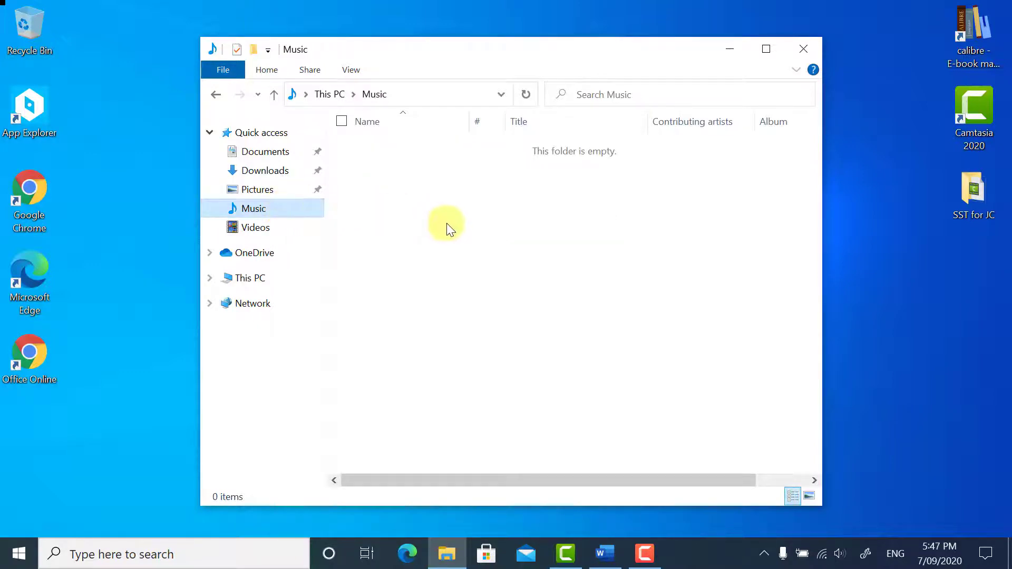
mouse_move(431, 249)
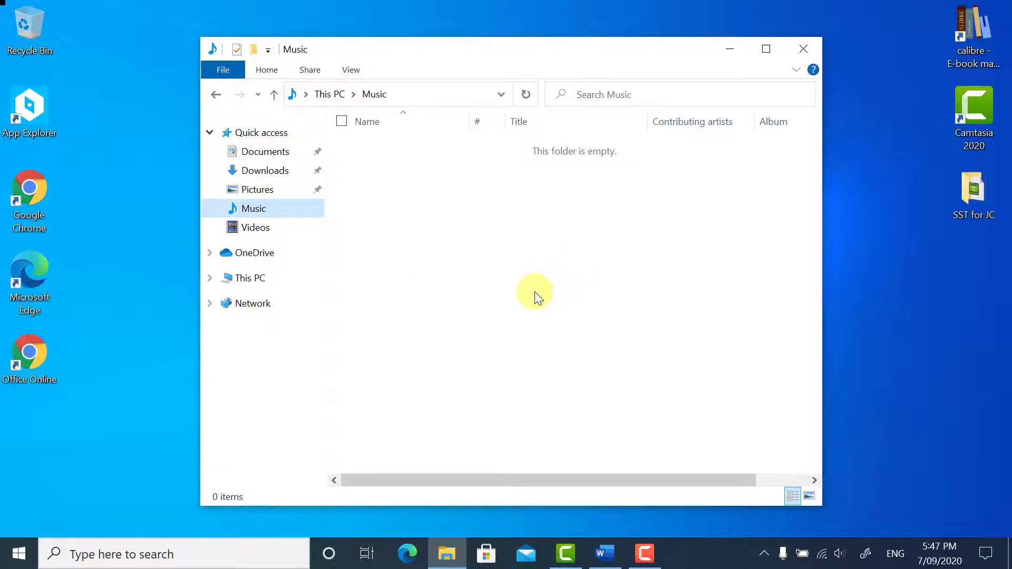
click(255, 227)
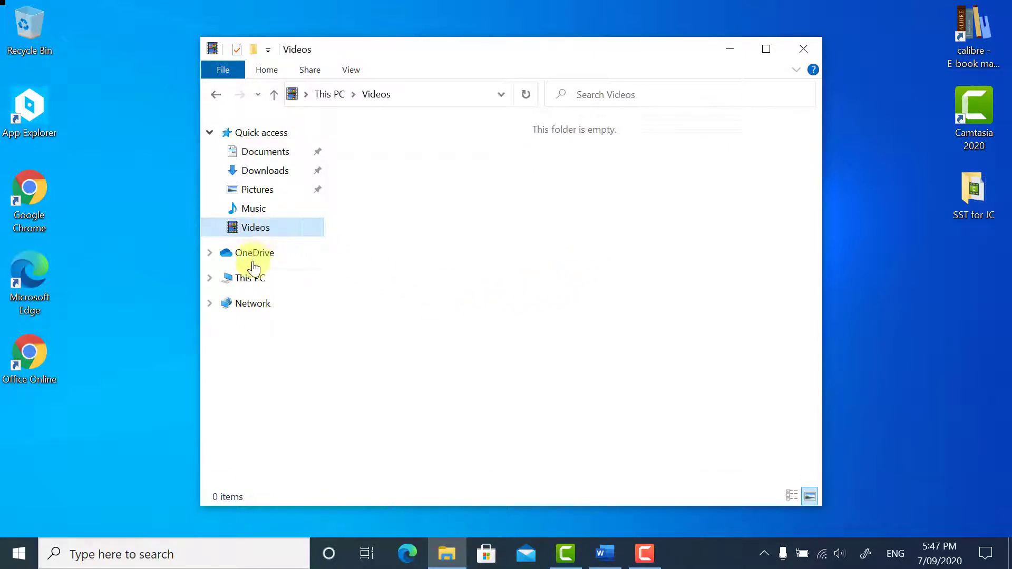
click(249, 277)
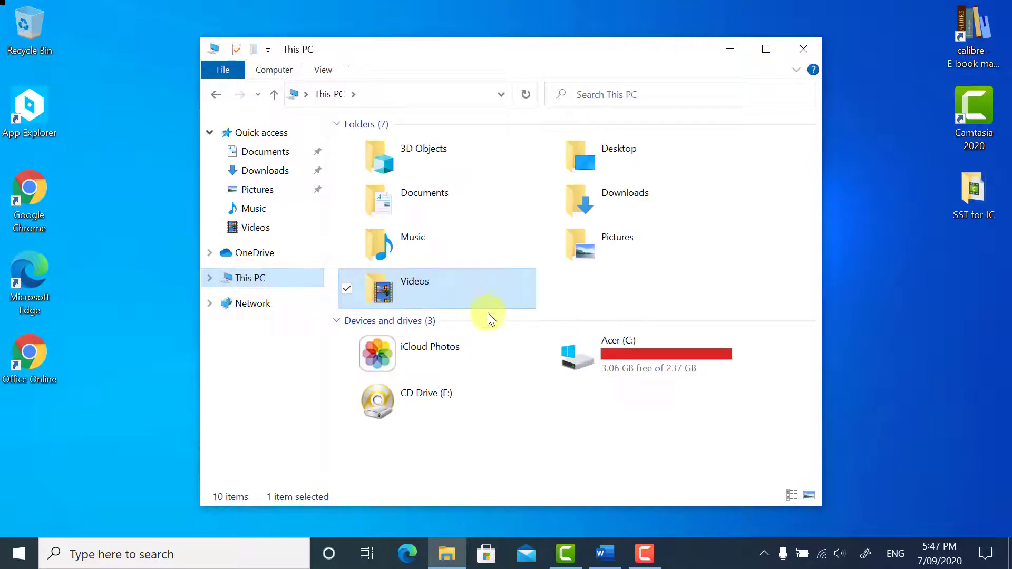
mouse_move(607, 381)
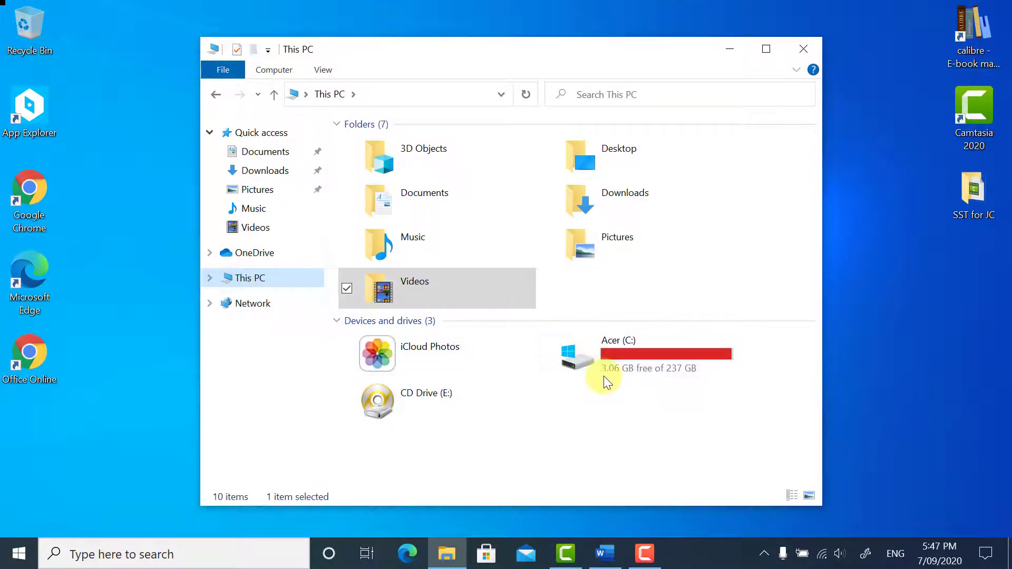
mouse_move(593, 358)
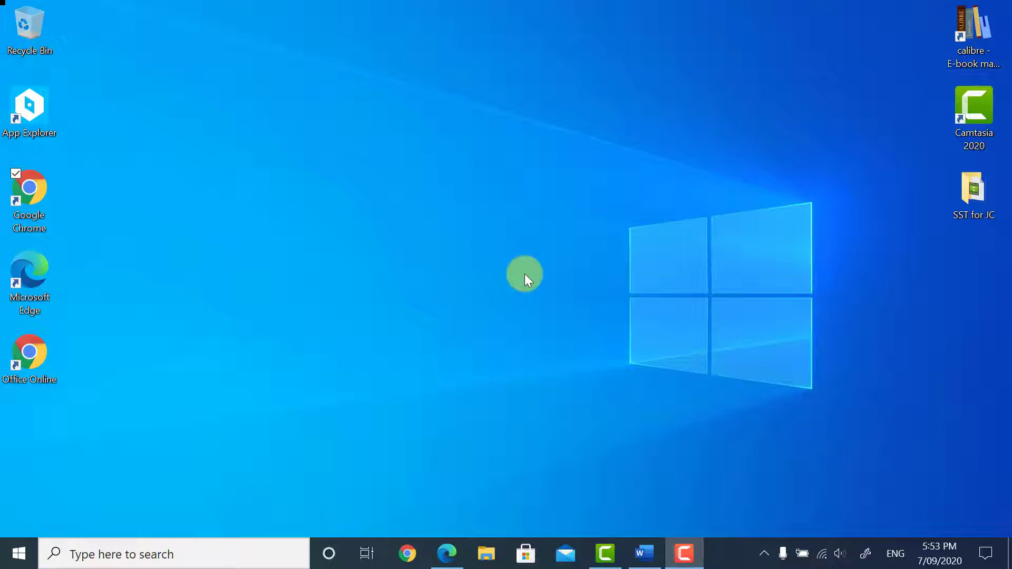
mouse_move(405, 553)
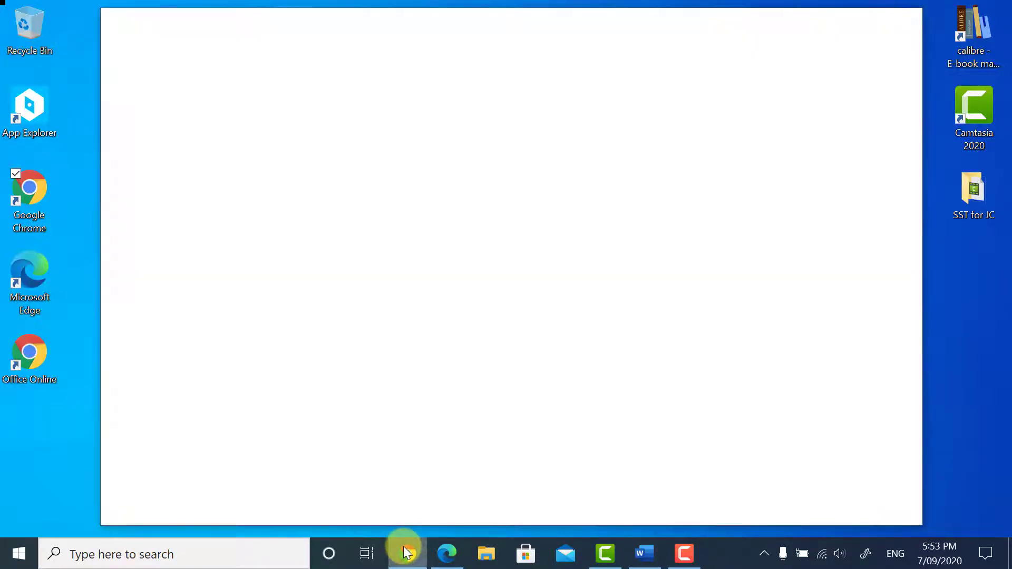
Launch Chrome from the taskbar and snap it left beside Edge on the right.
click(405, 554)
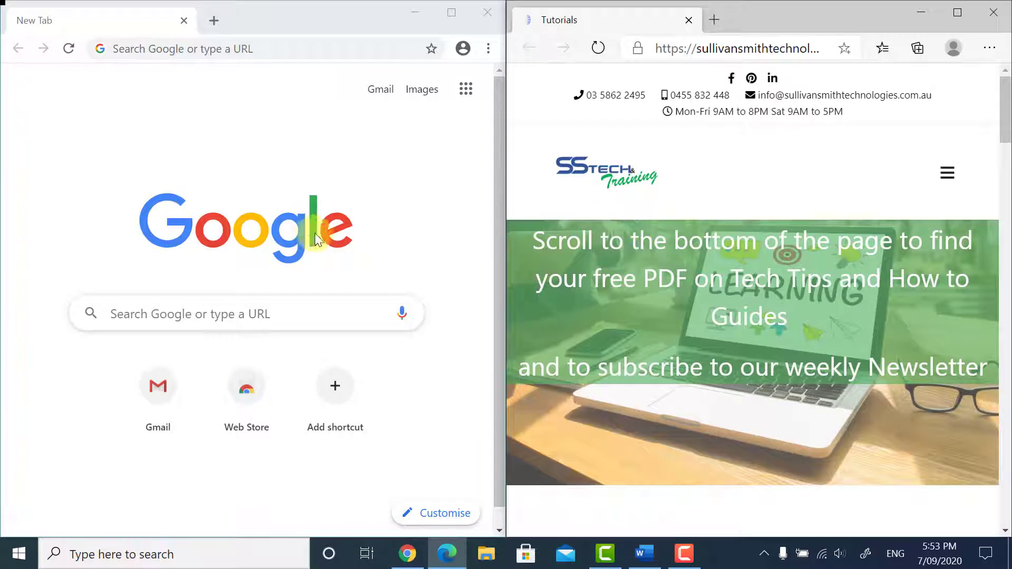
mouse_move(326, 225)
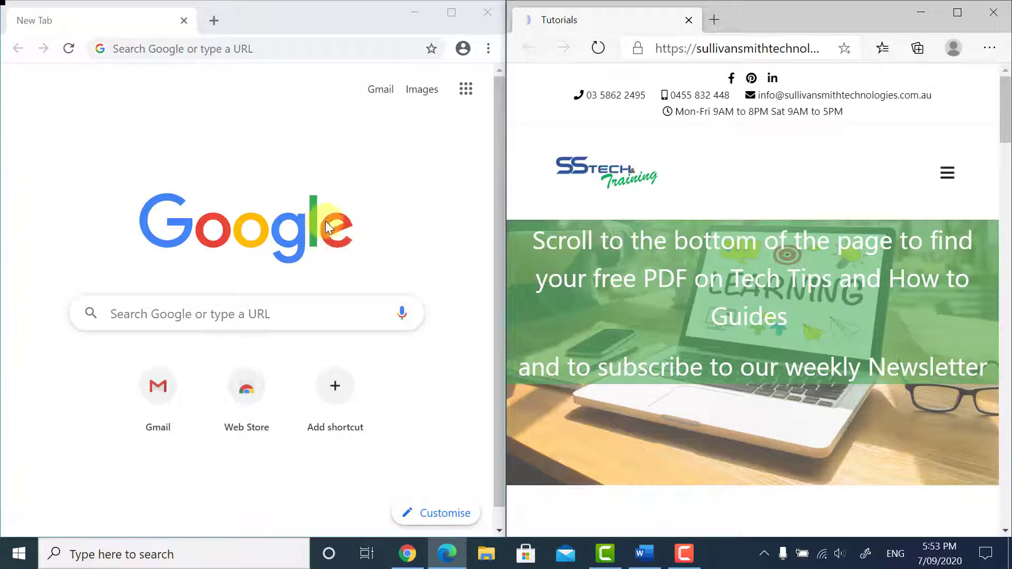
mouse_move(304, 230)
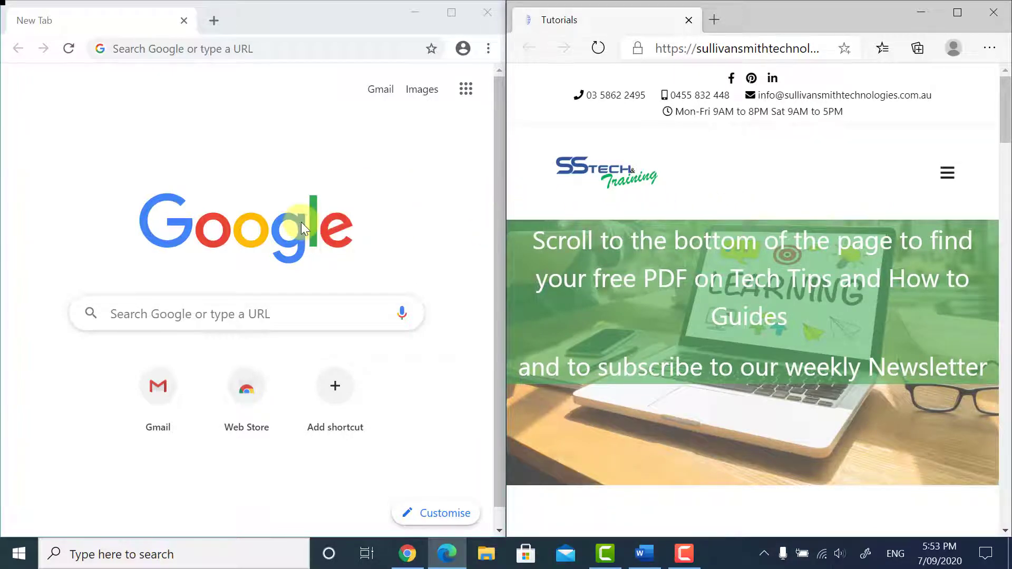
scroll(down, 3)
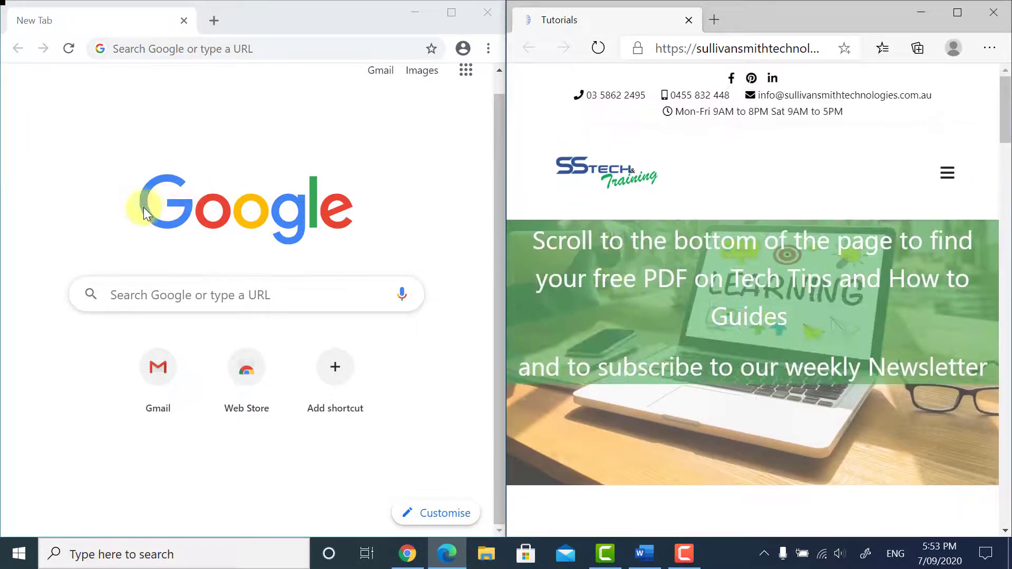
mouse_move(353, 263)
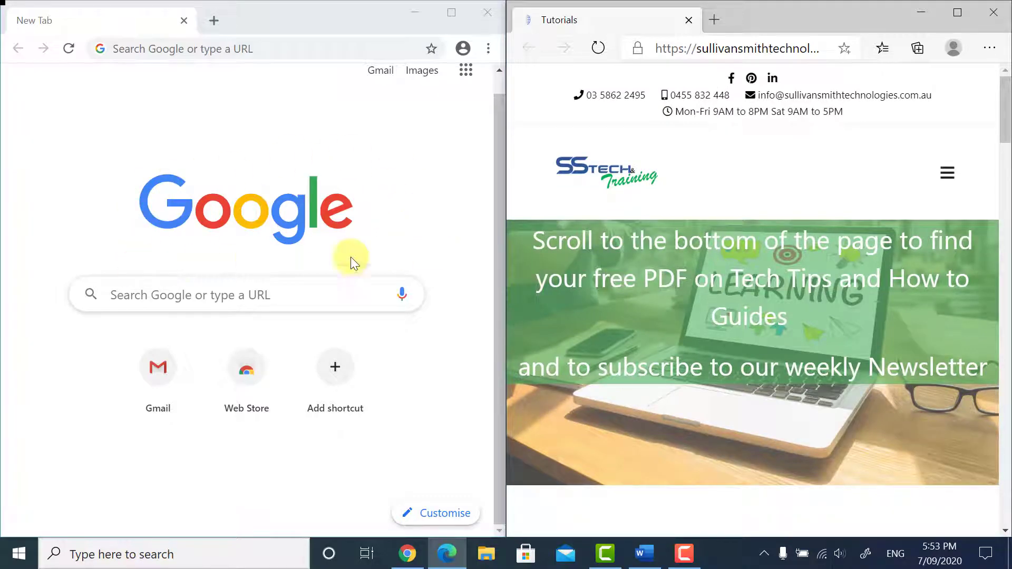
mouse_move(315, 166)
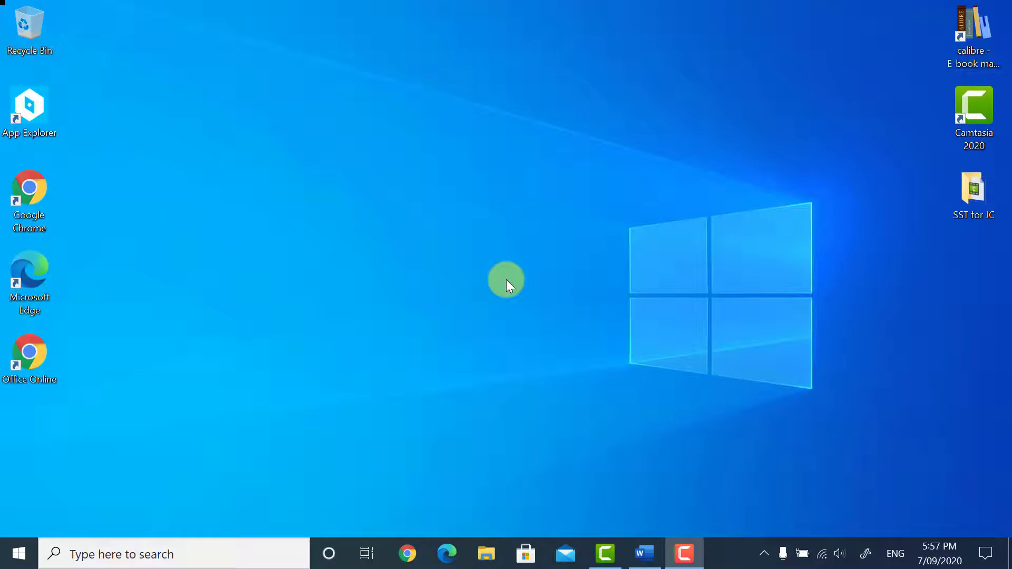
Bring up the context menu on an empty area of the desktop.
right_click(507, 280)
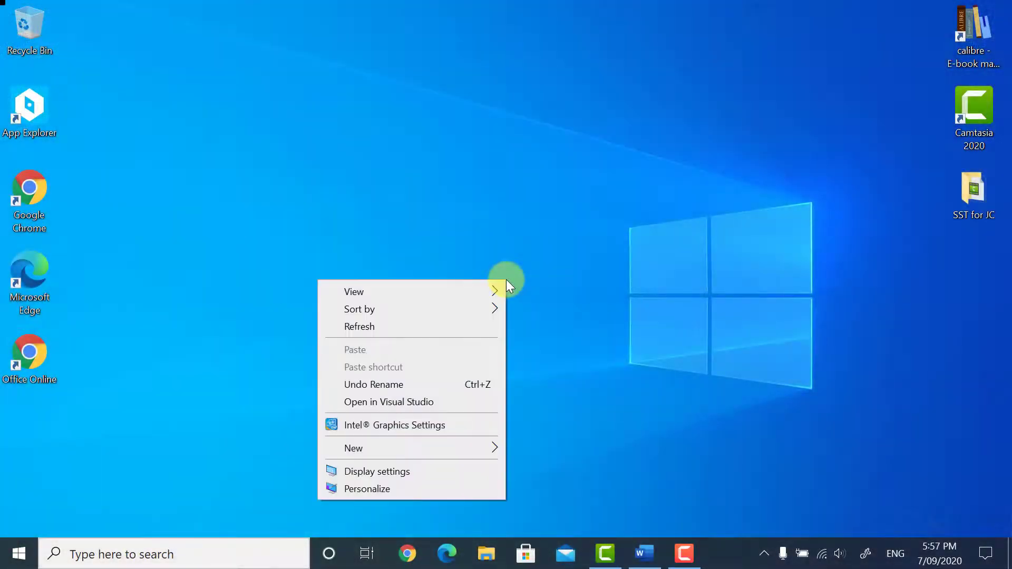
mouse_move(395, 474)
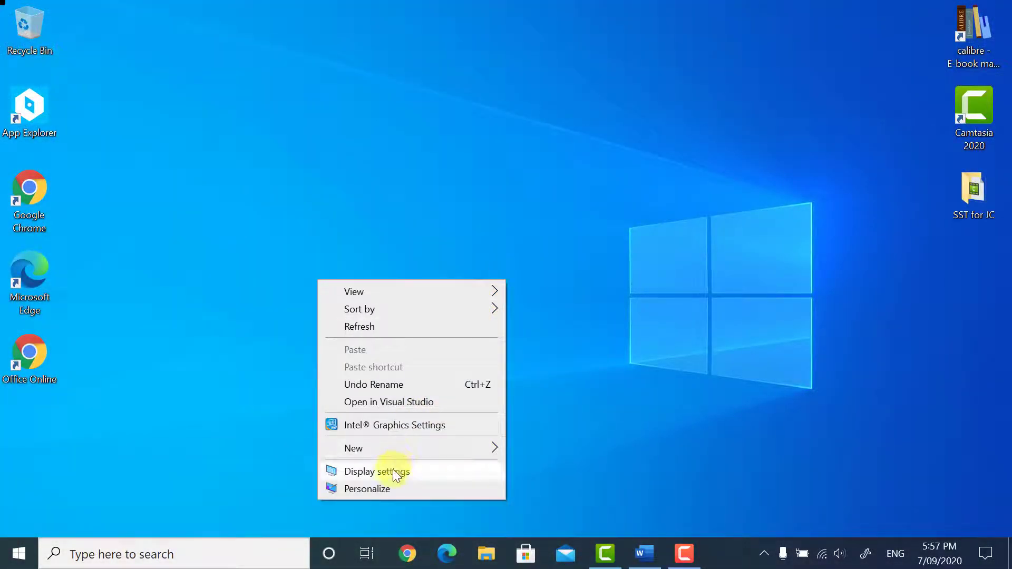
In Display settings, select display 1 and identify each screen's number.
click(378, 471)
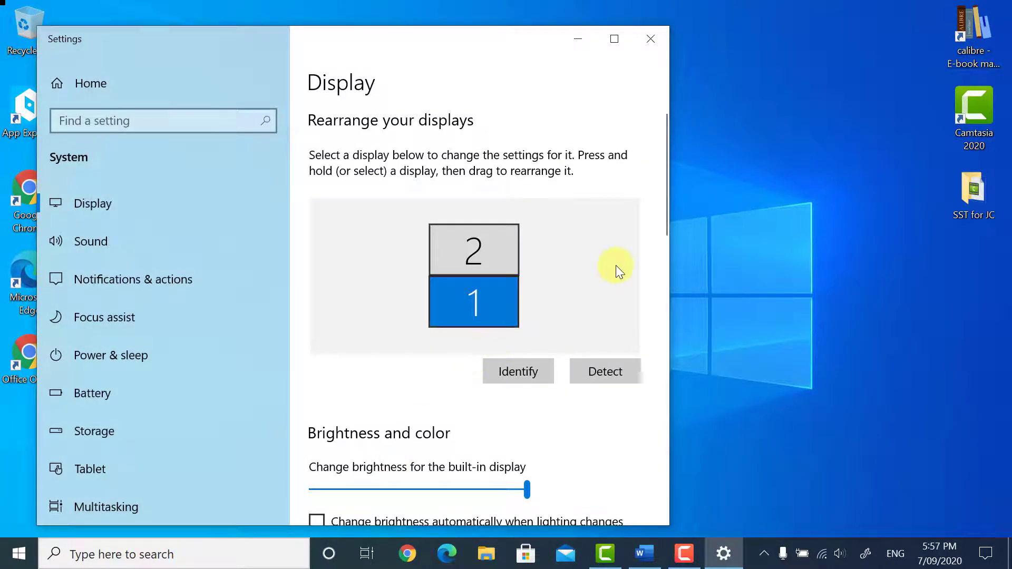
mouse_move(473, 304)
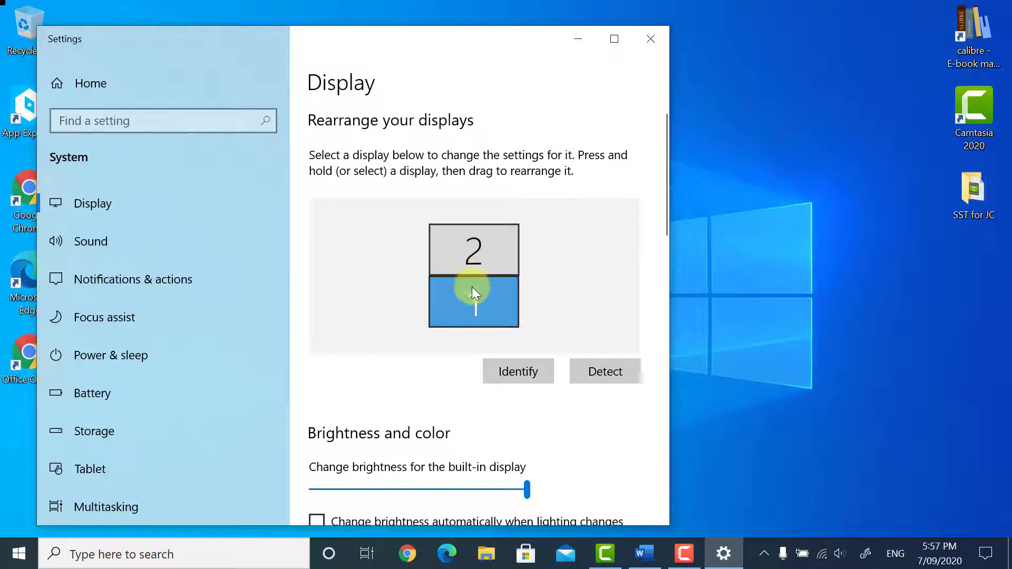
click(473, 304)
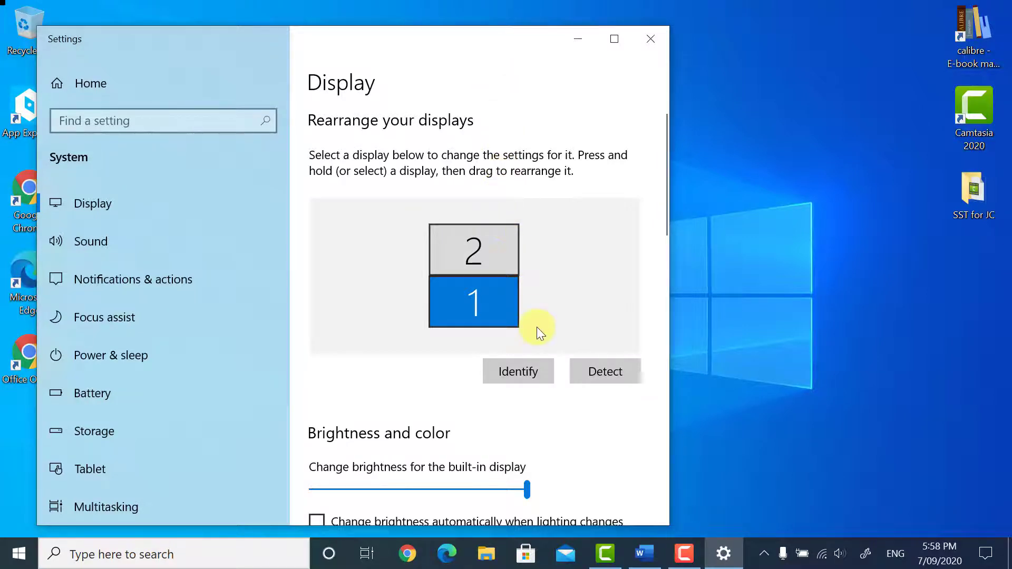
click(517, 371)
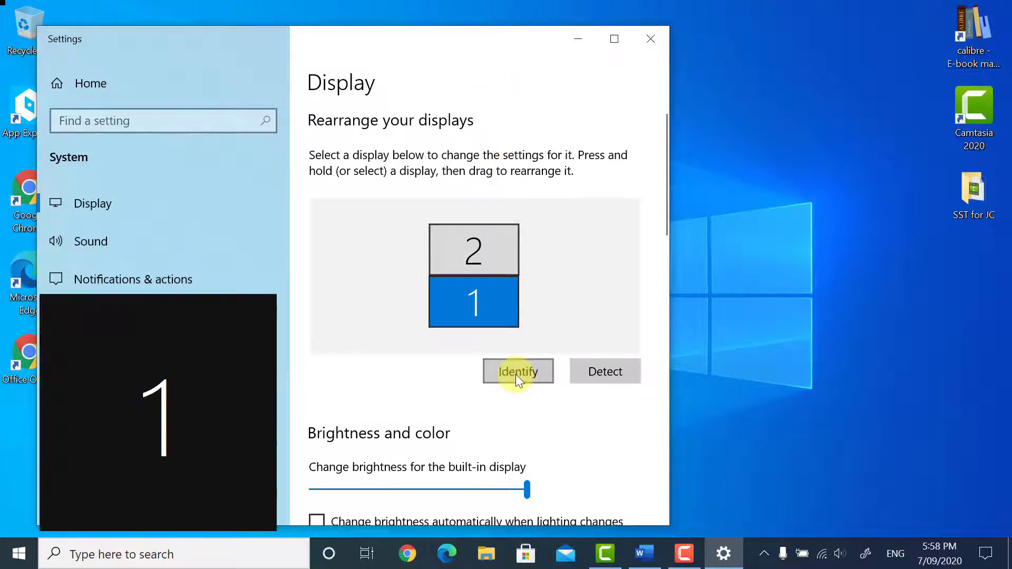
Review the Multiple displays dropdown's duplicate, extend and single-display choices.
scroll(down, 3)
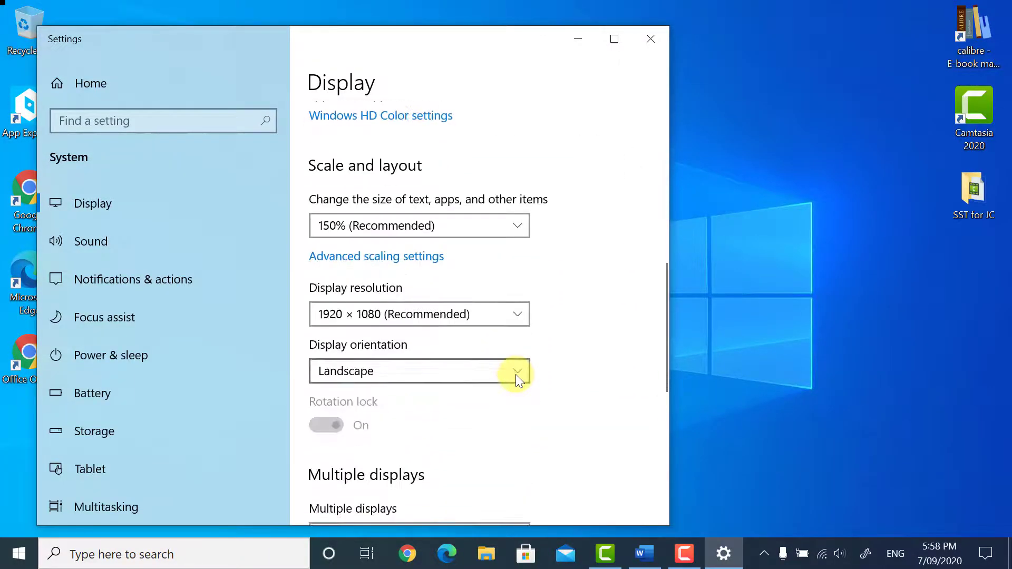
scroll(down, 3)
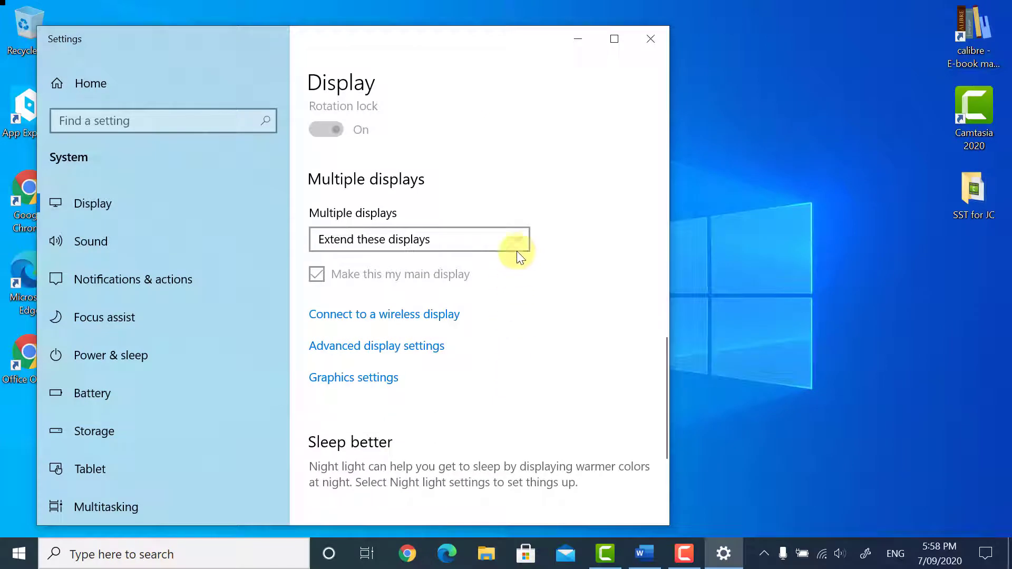
click(419, 239)
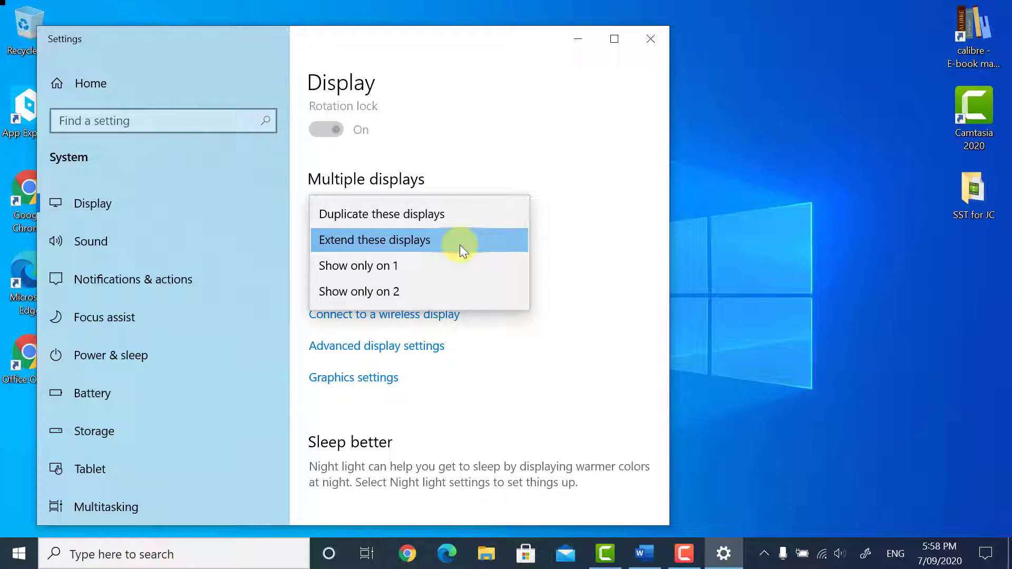
mouse_move(444, 273)
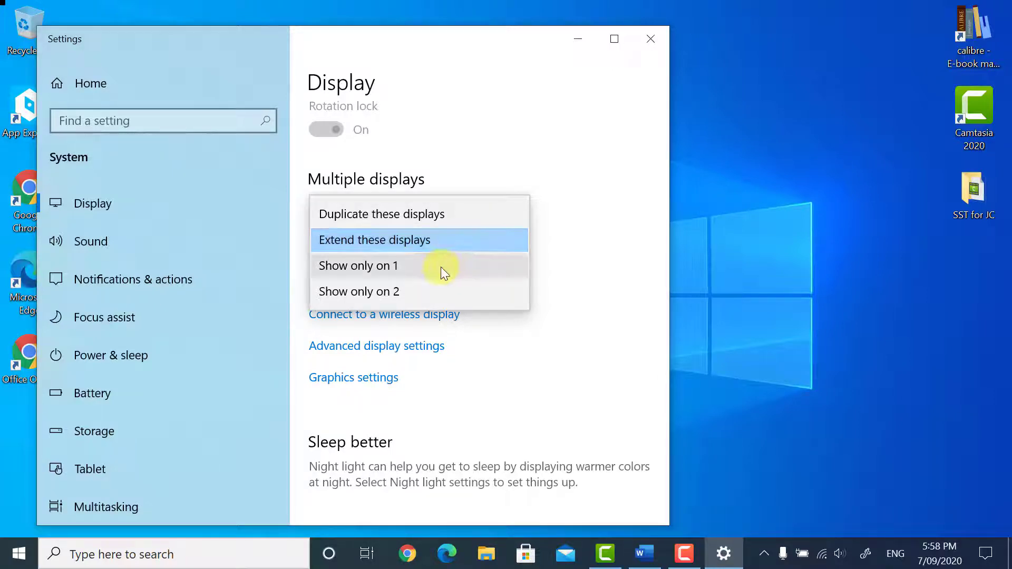
mouse_move(435, 297)
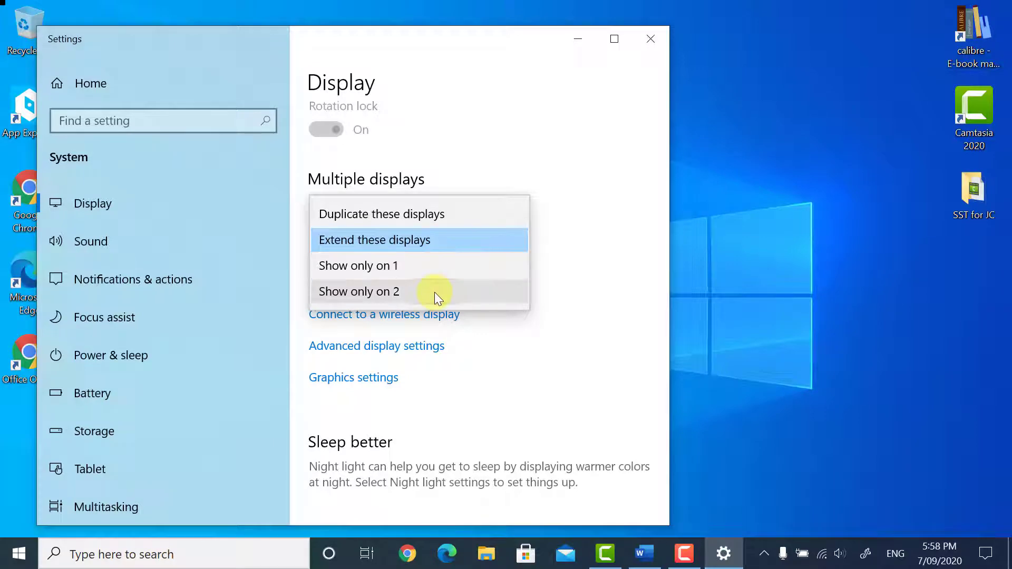
click(374, 239)
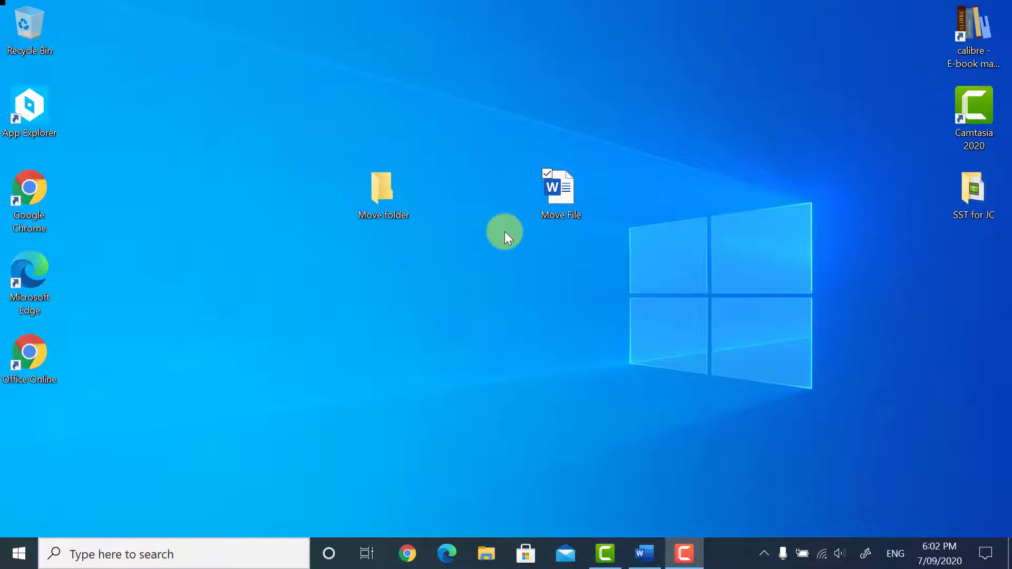
Drag the Move File document into Move folder on the desktop.
click(560, 191)
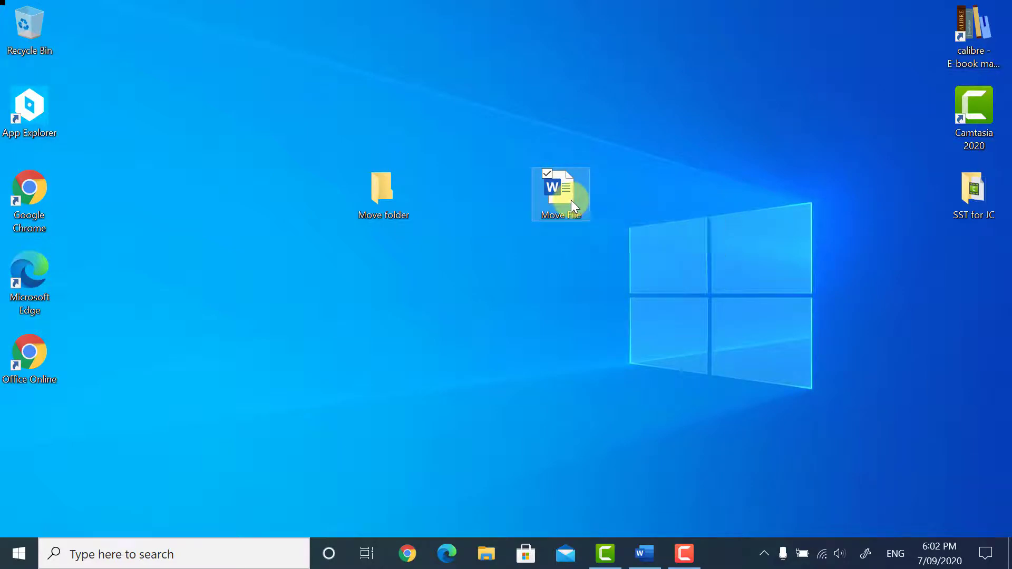
drag(559, 194, 384, 194)
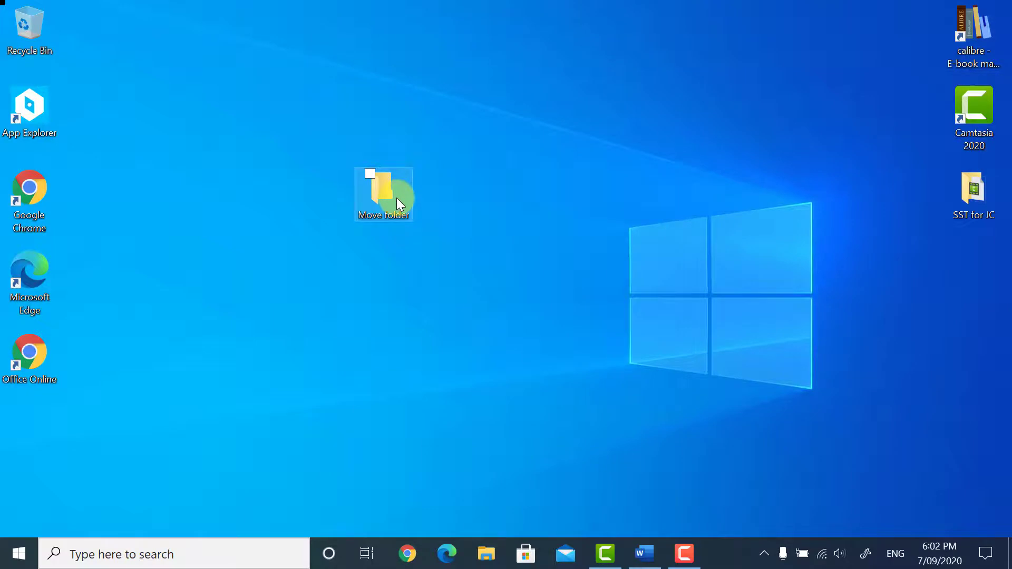
double_click(384, 194)
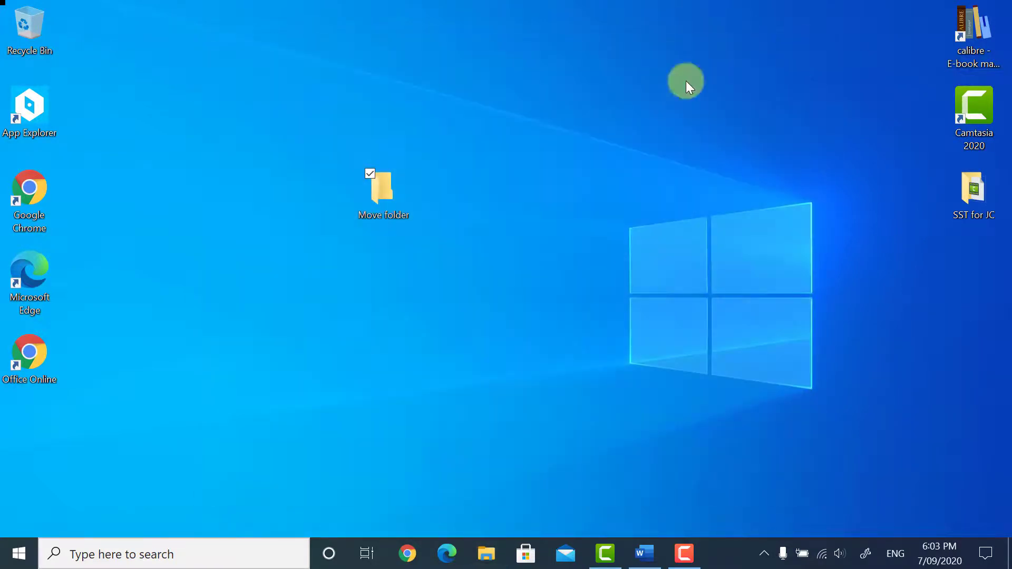
Drag Move folder to the desktop's right side, dropping it left of SST for JC.
click(382, 191)
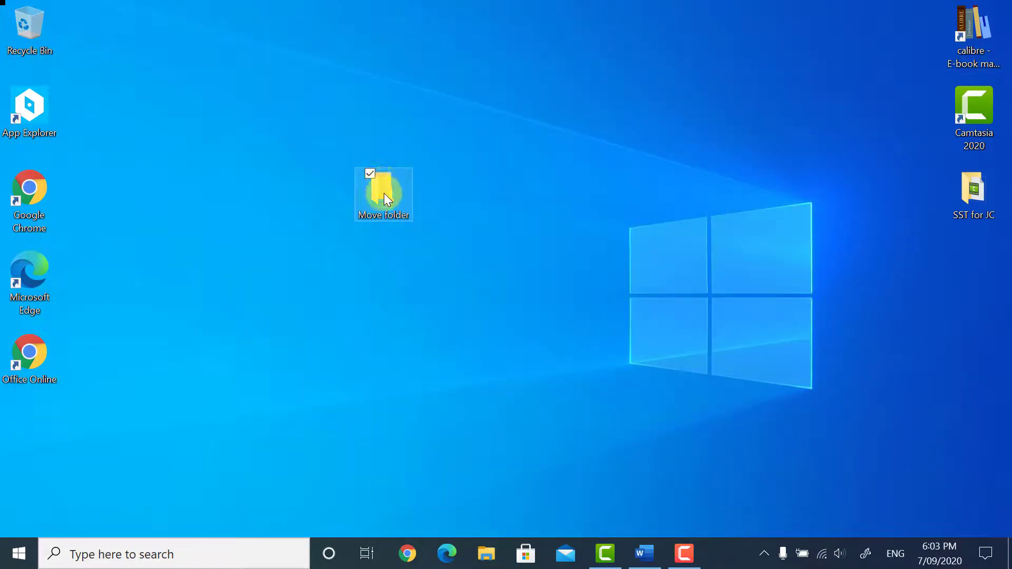
drag(384, 194, 812, 103)
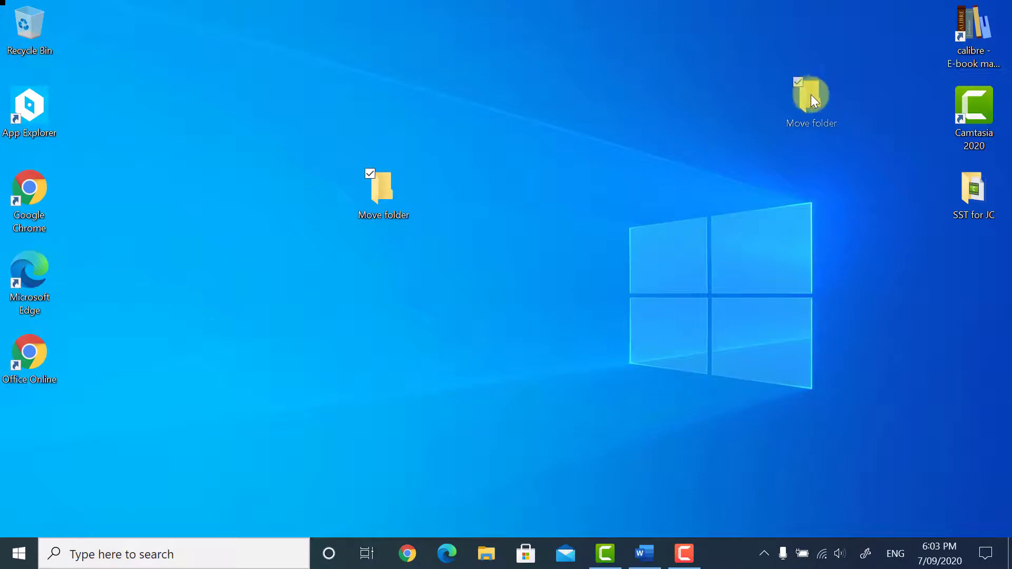
click(812, 103)
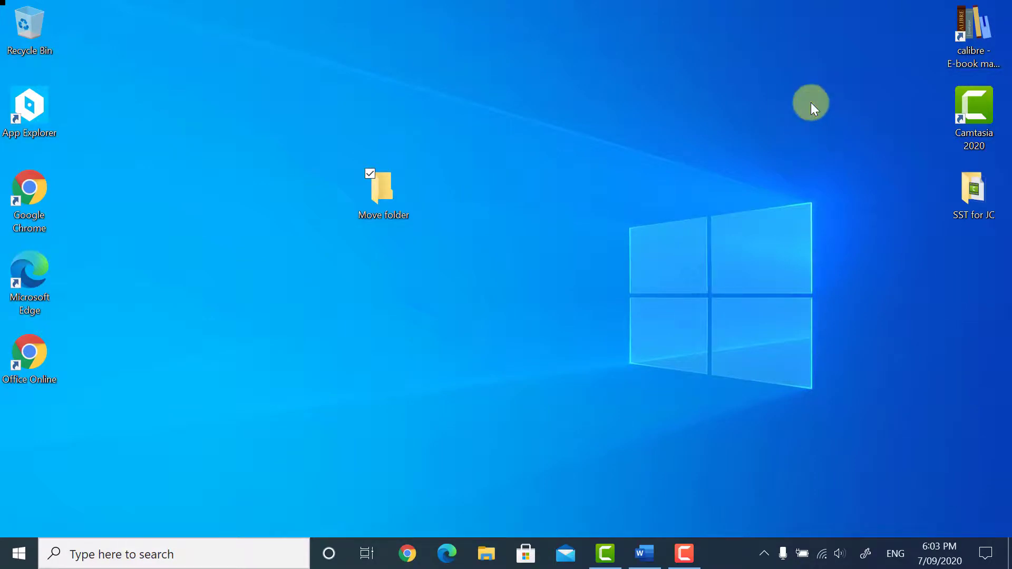
drag(383, 187, 791, 113)
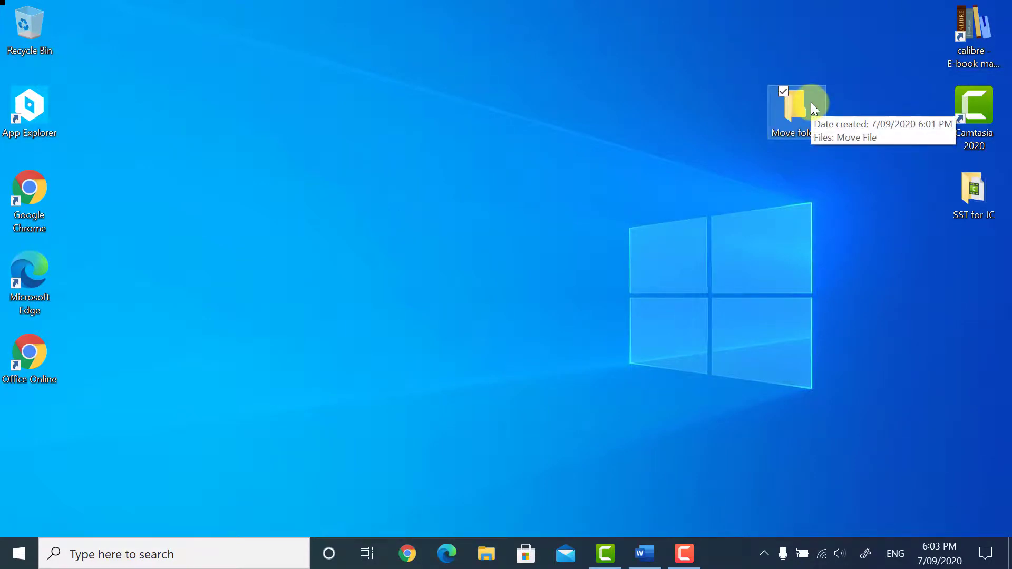
mouse_move(906, 33)
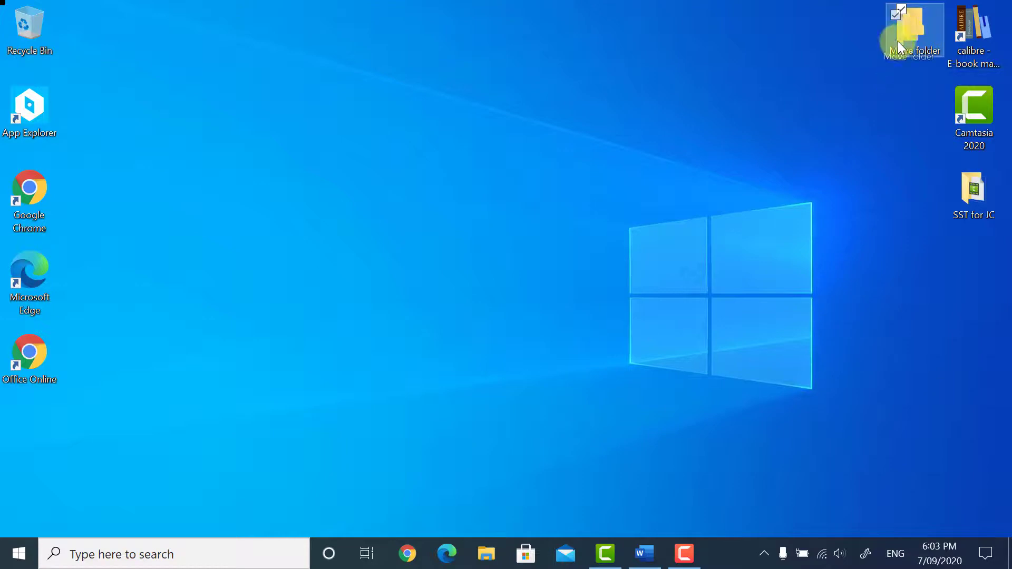
drag(913, 31, 854, 110)
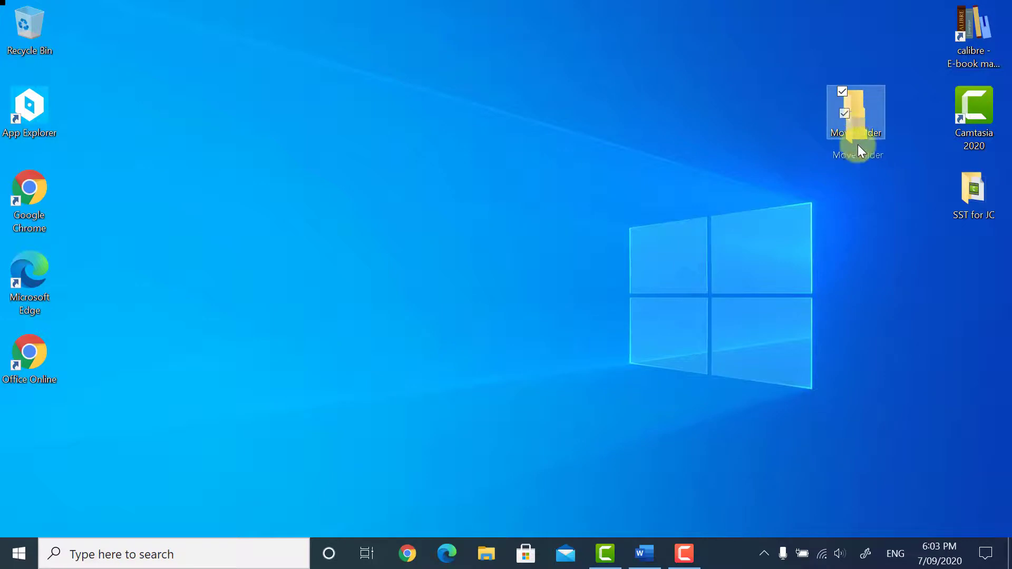
drag(856, 111, 856, 219)
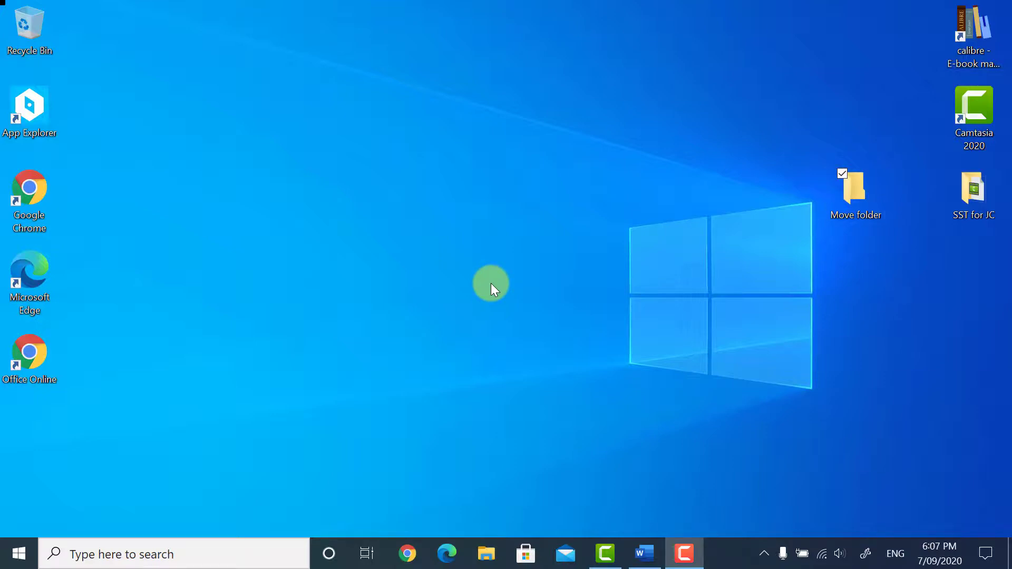
mouse_move(703, 377)
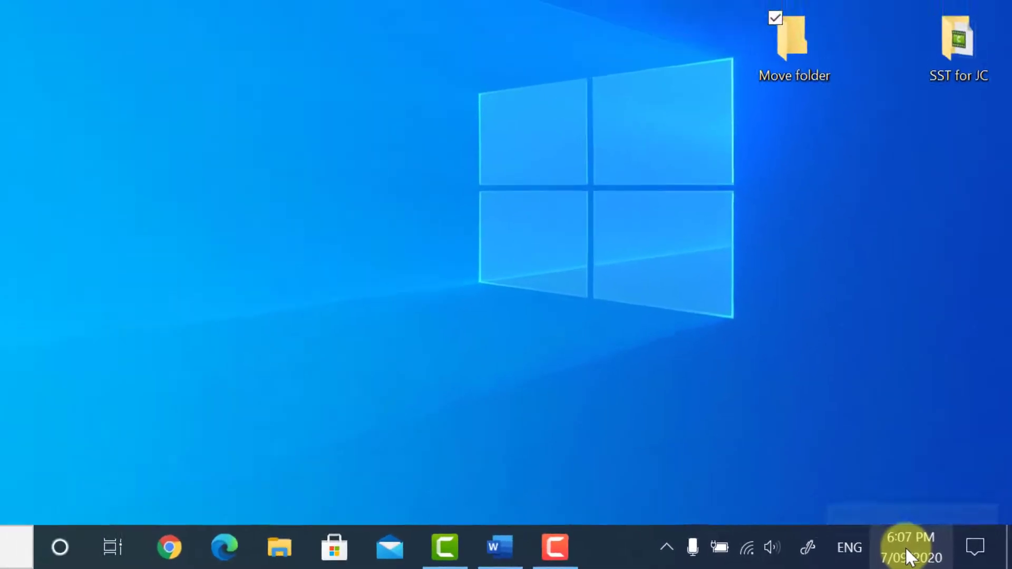
In the taskbar calendar, pick the 10th and 23rd, then step to October 2020.
click(910, 547)
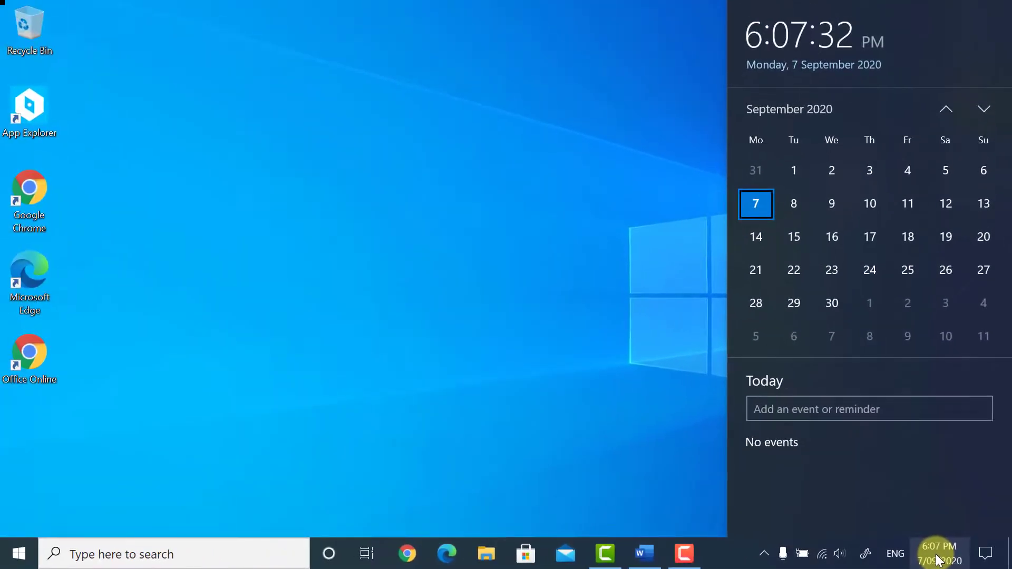
mouse_move(995, 154)
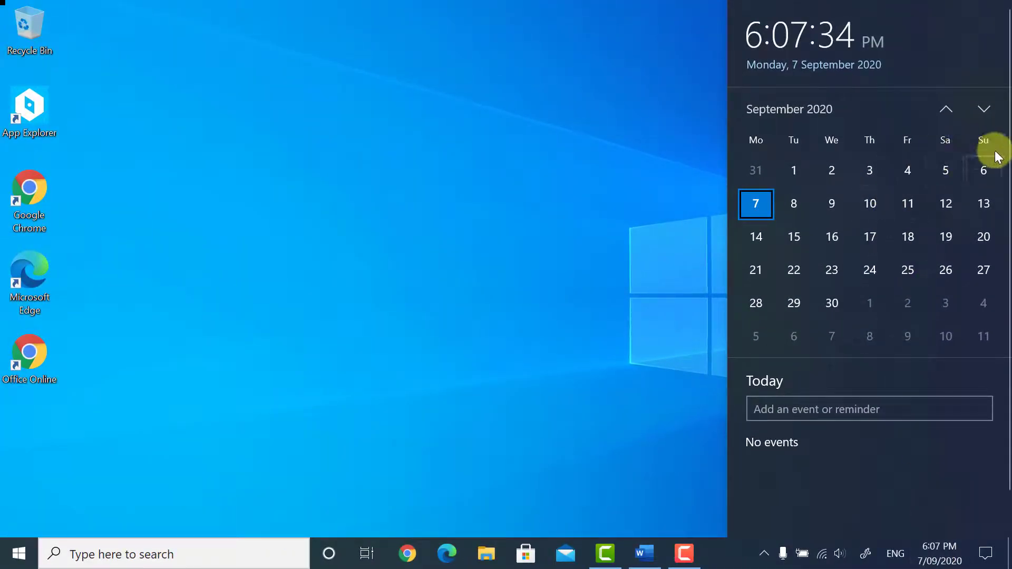
click(868, 204)
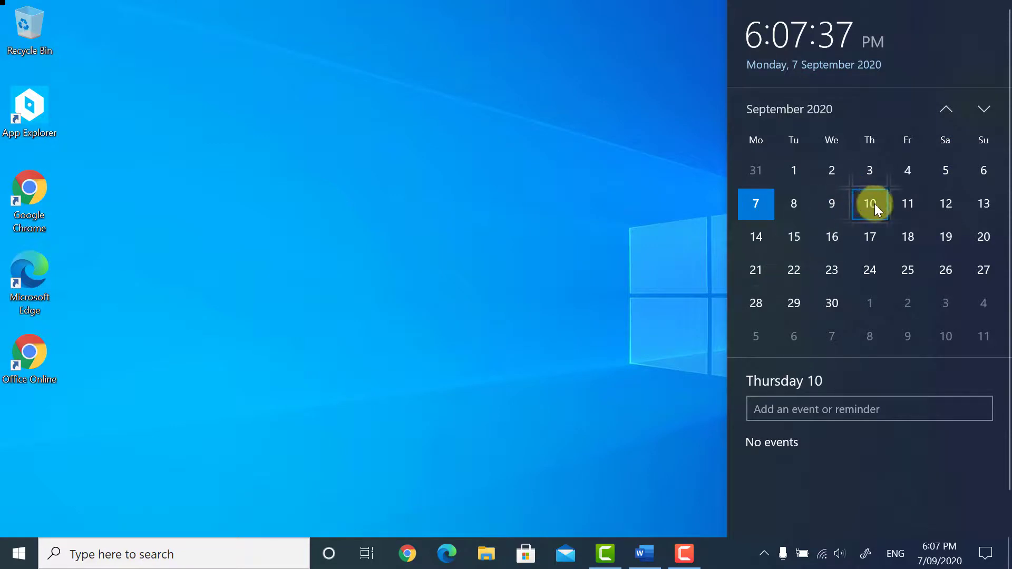
click(831, 269)
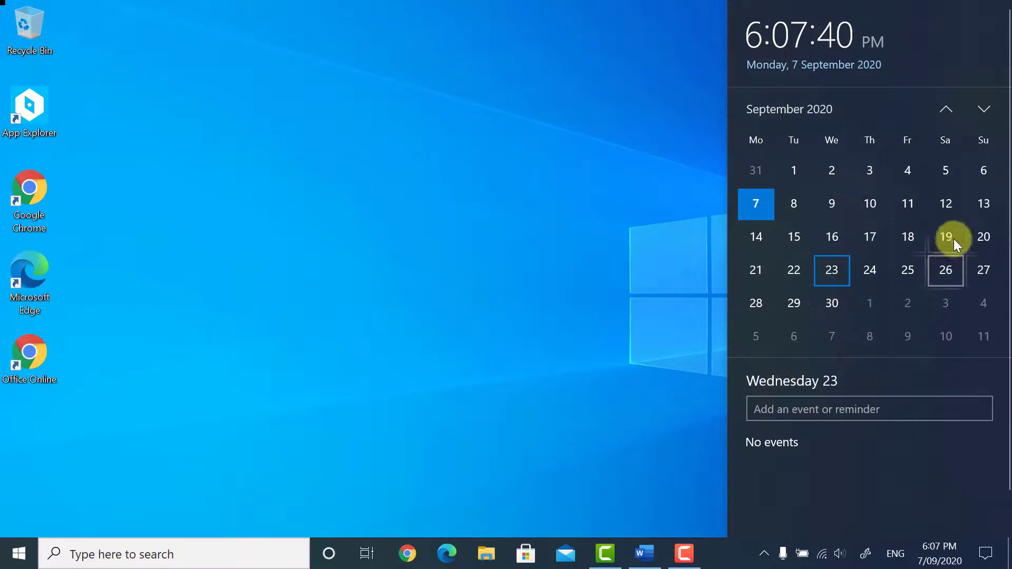
click(946, 109)
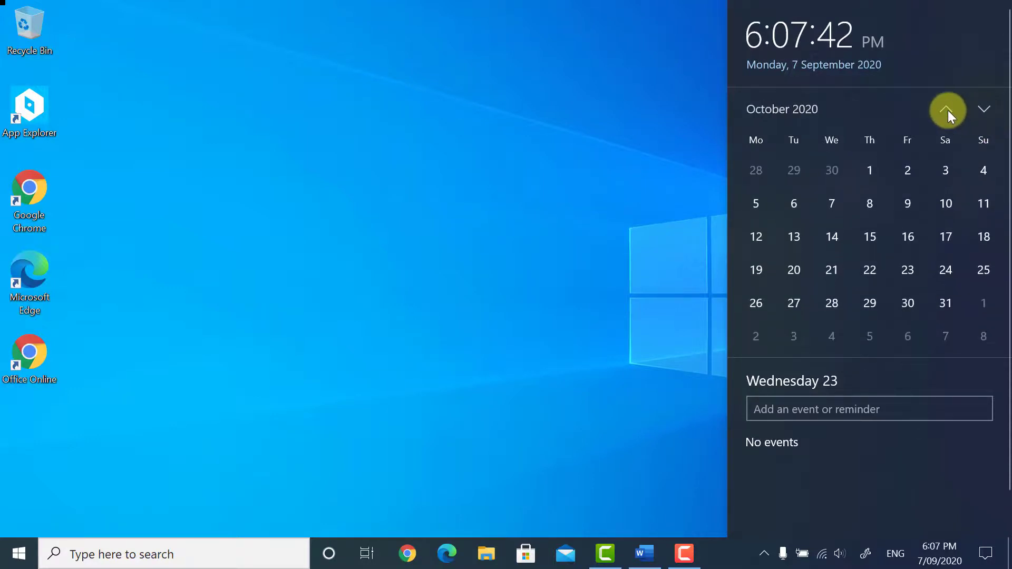
Return the calendar to September 2020 and pick Friday the 11th.
click(983, 108)
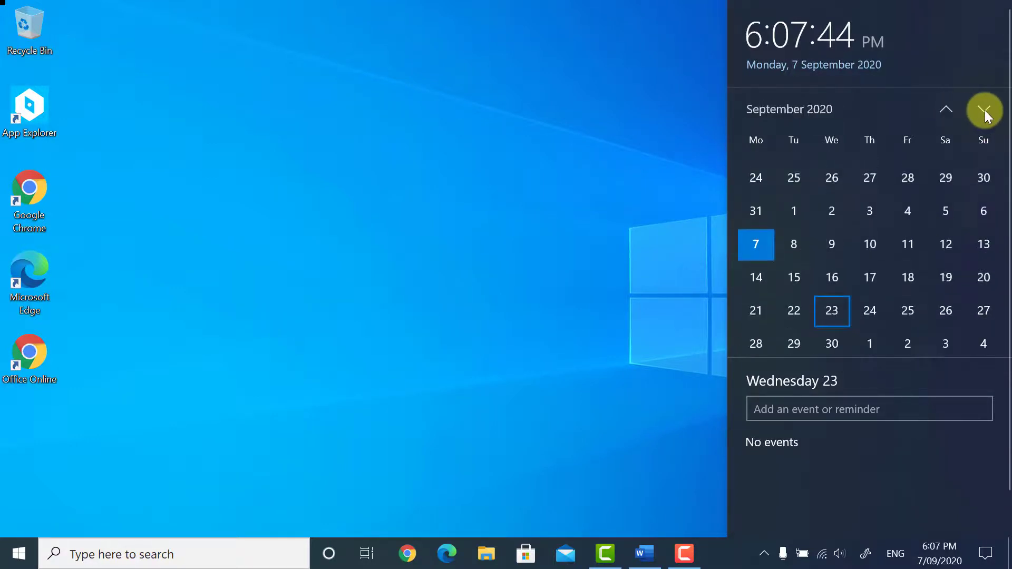
click(984, 109)
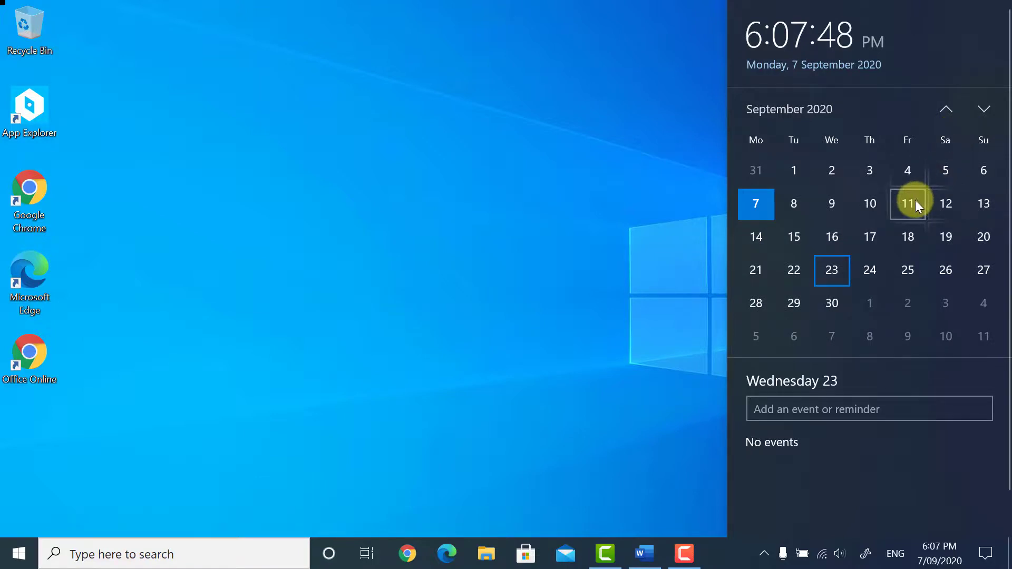
click(907, 203)
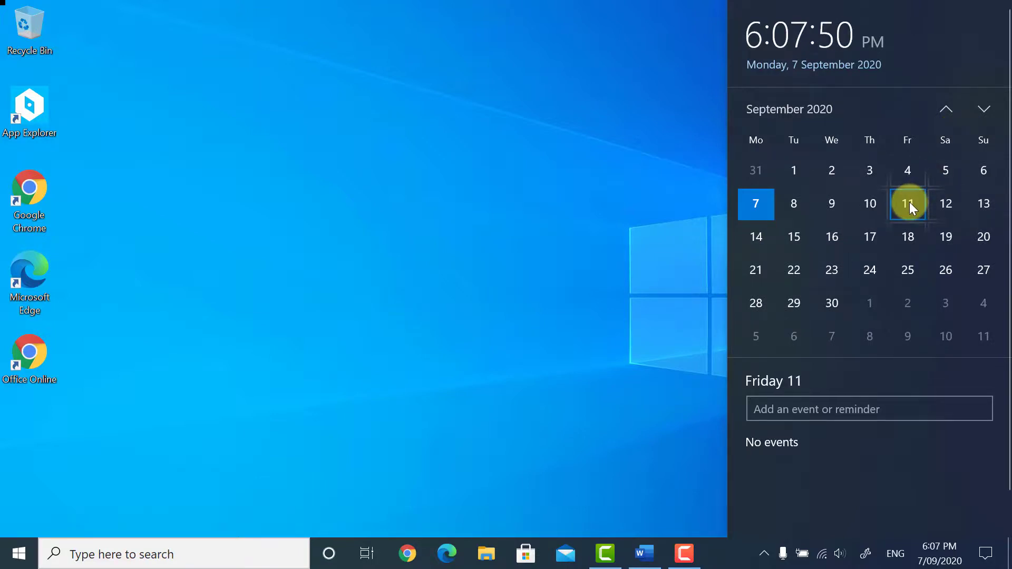
click(869, 409)
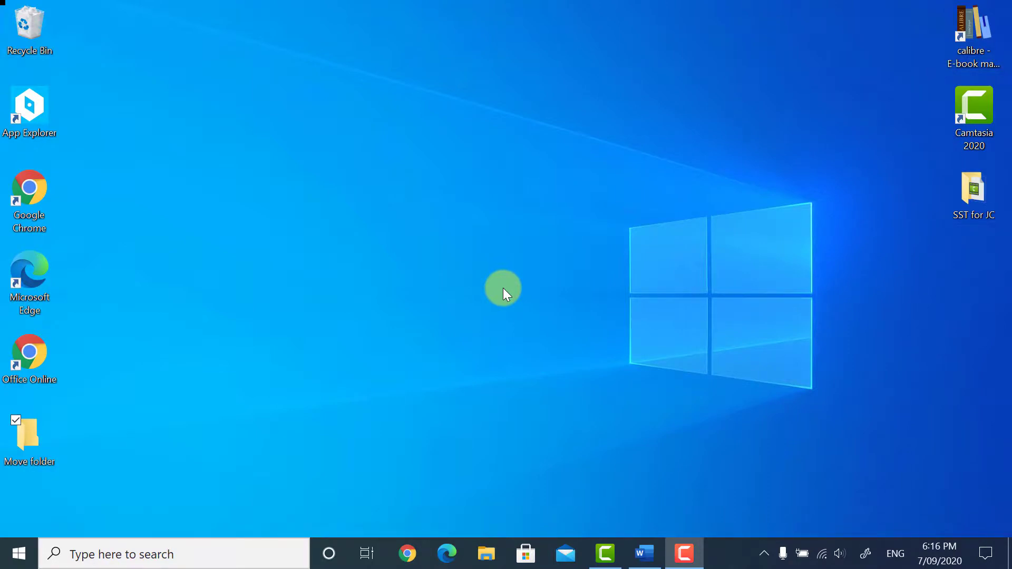
Choose Personalize from the desktop's context menu.
right_click(504, 289)
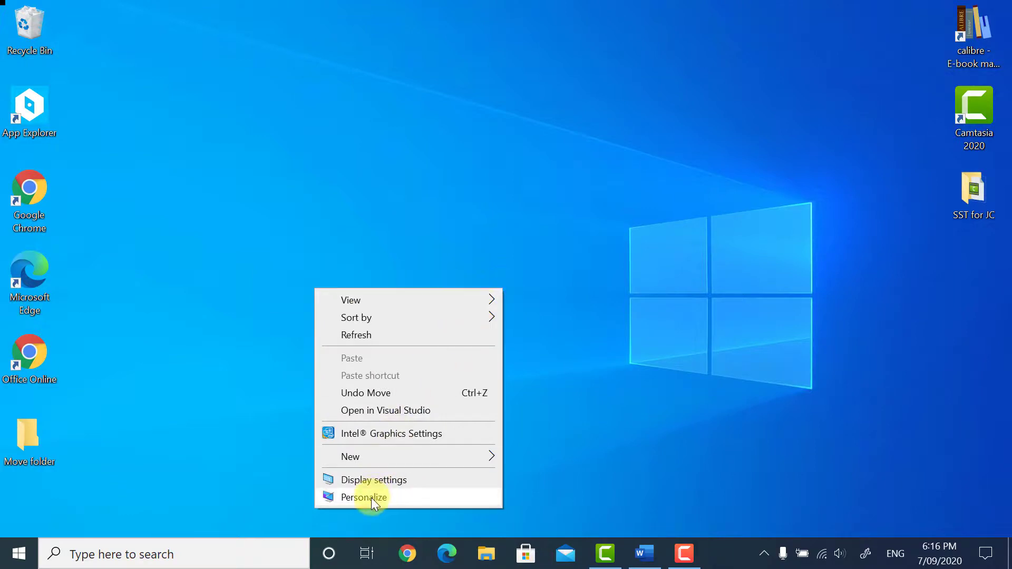
click(365, 497)
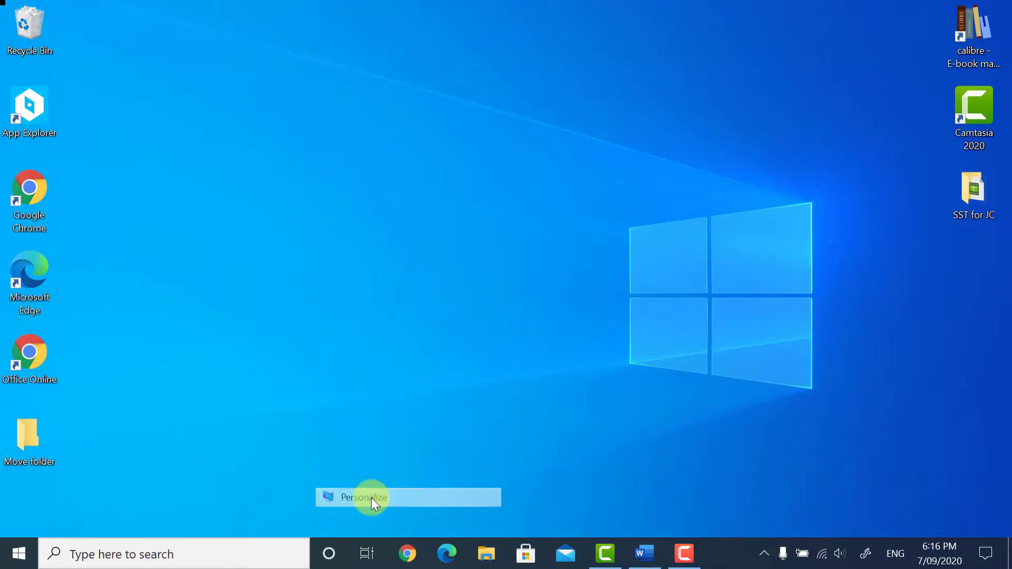
Show the Background page's picture choices, keeping the default Windows picture selected.
click(363, 496)
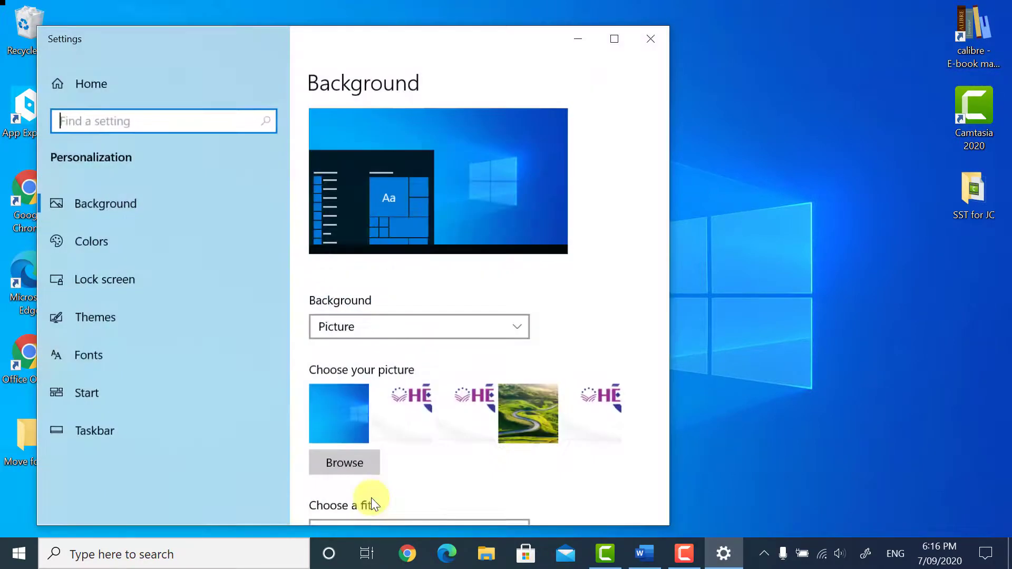
scroll(down, 3)
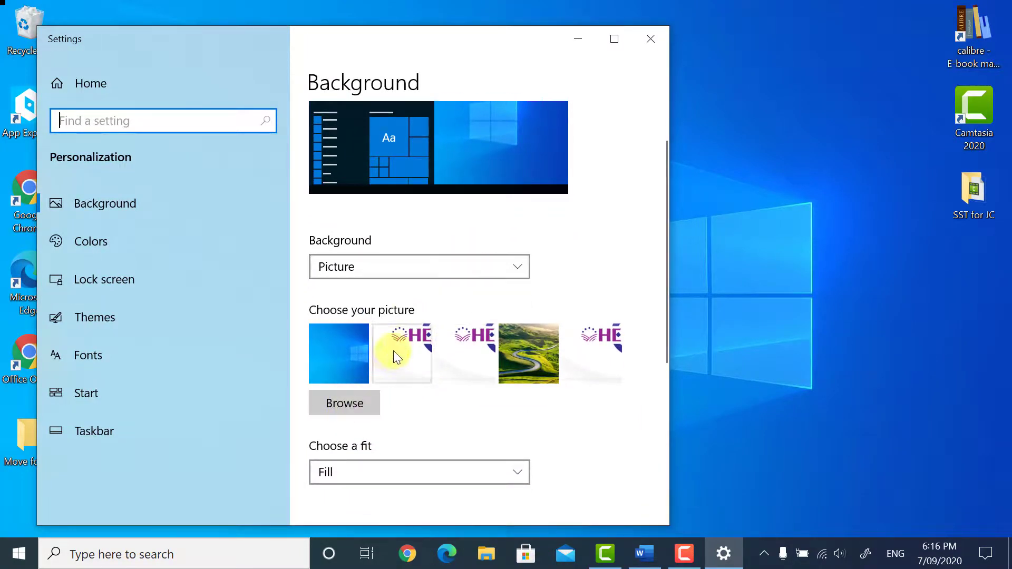
click(338, 353)
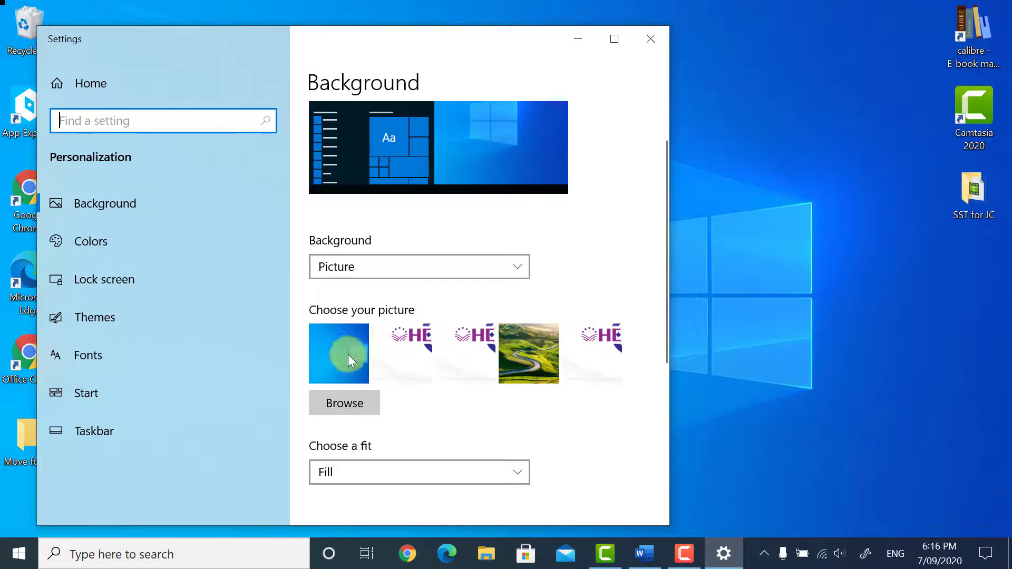
scroll(down, 3)
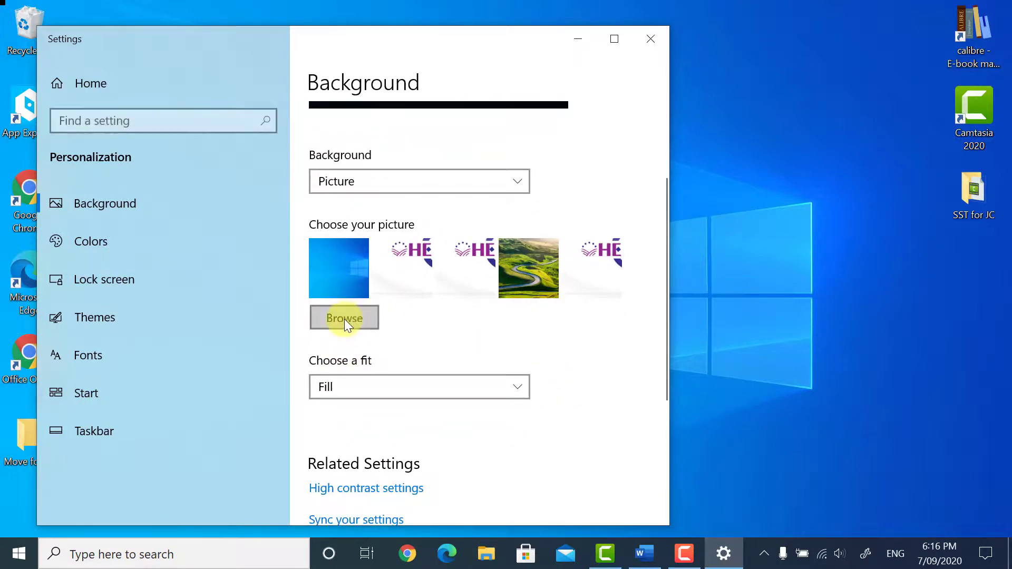
Browse to This PC > Desktop > Move folder and set a kitten photo as the background.
click(344, 317)
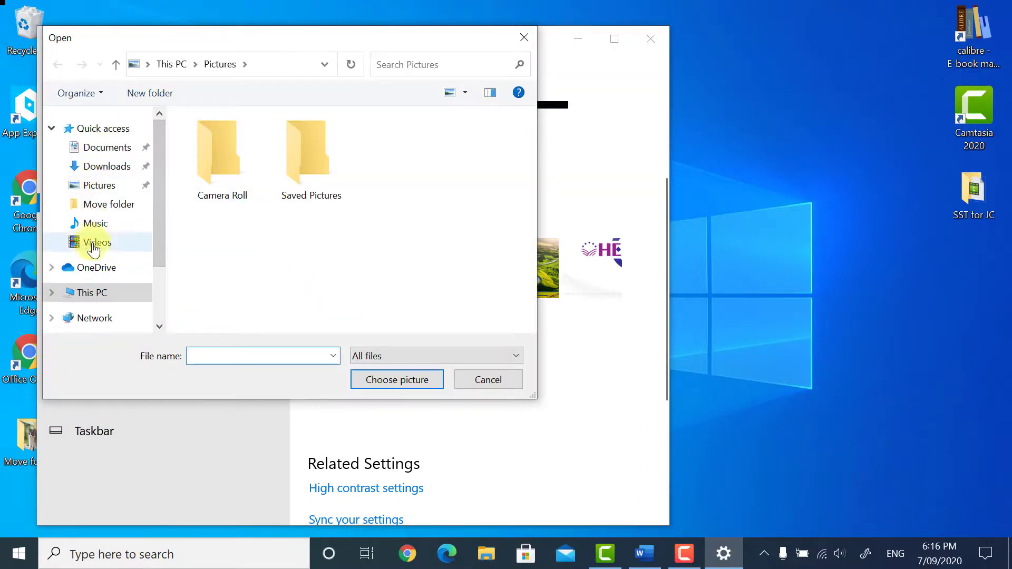
mouse_move(97, 317)
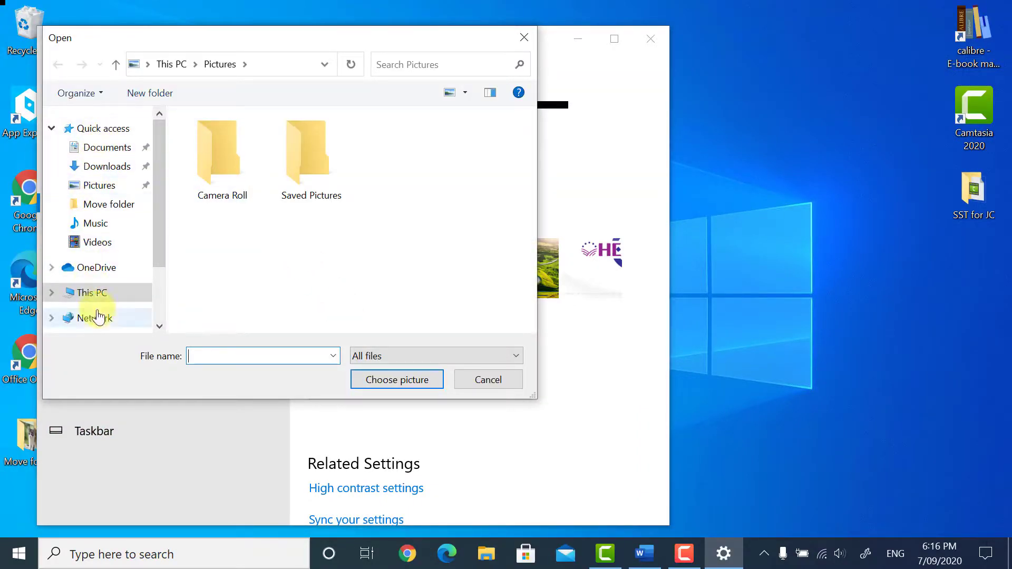
click(89, 292)
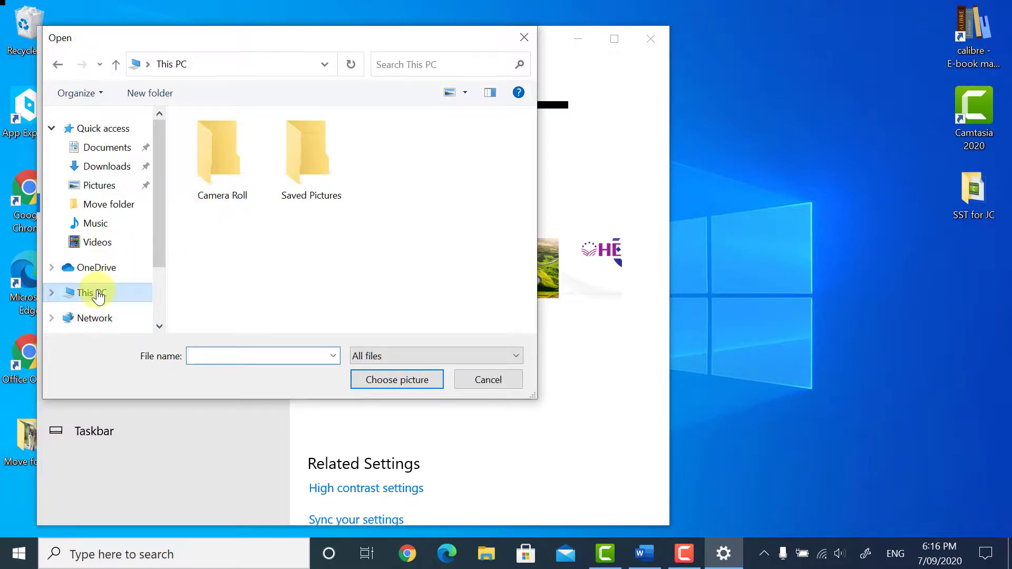
click(89, 292)
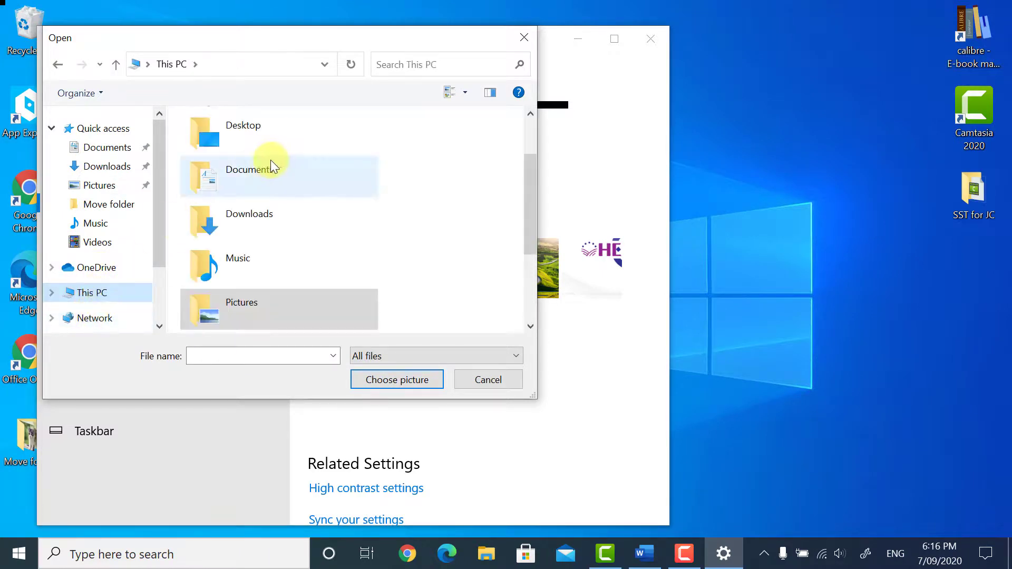
double_click(243, 125)
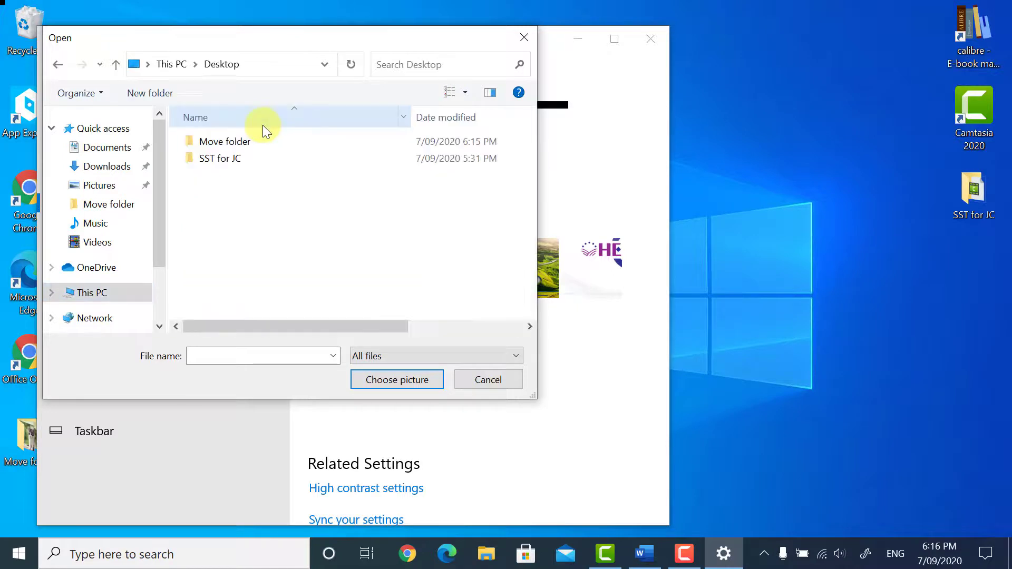
click(226, 141)
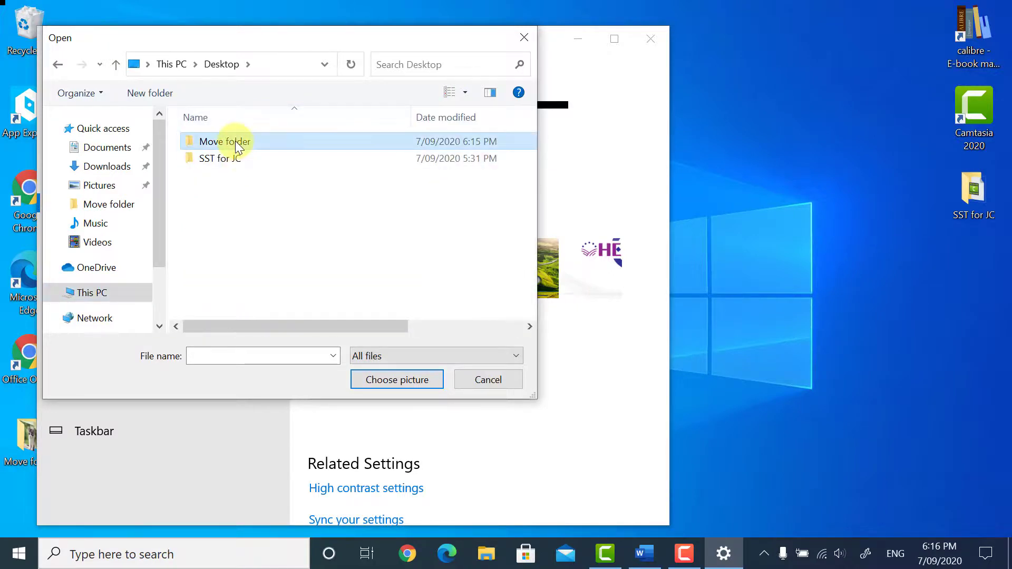
double_click(223, 141)
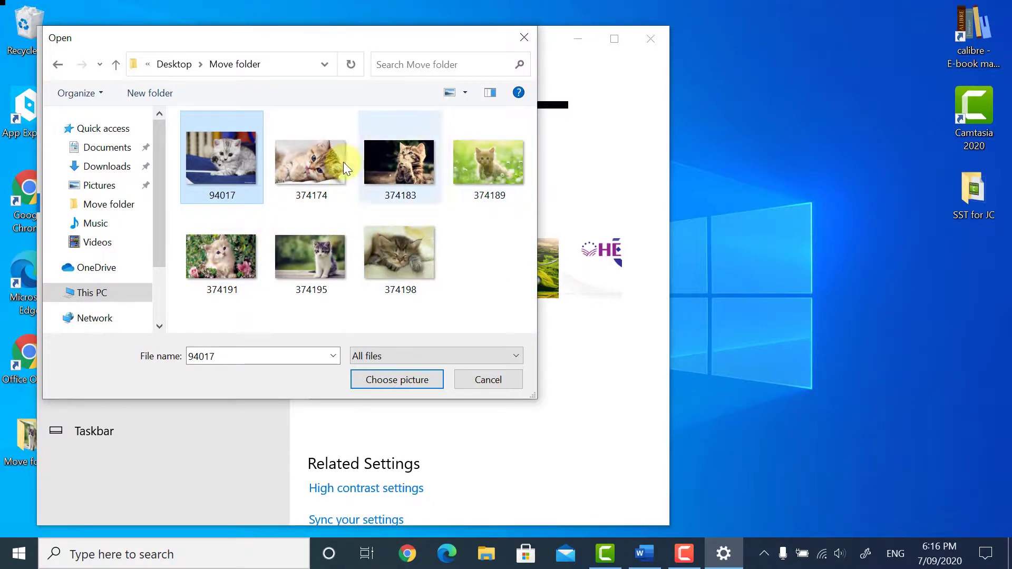
click(397, 379)
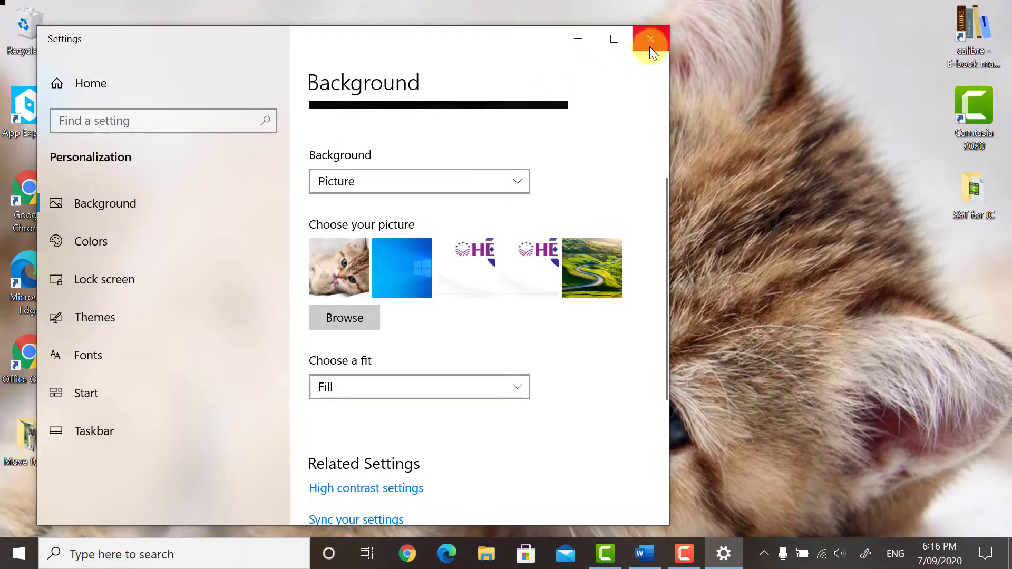
mouse_move(578, 39)
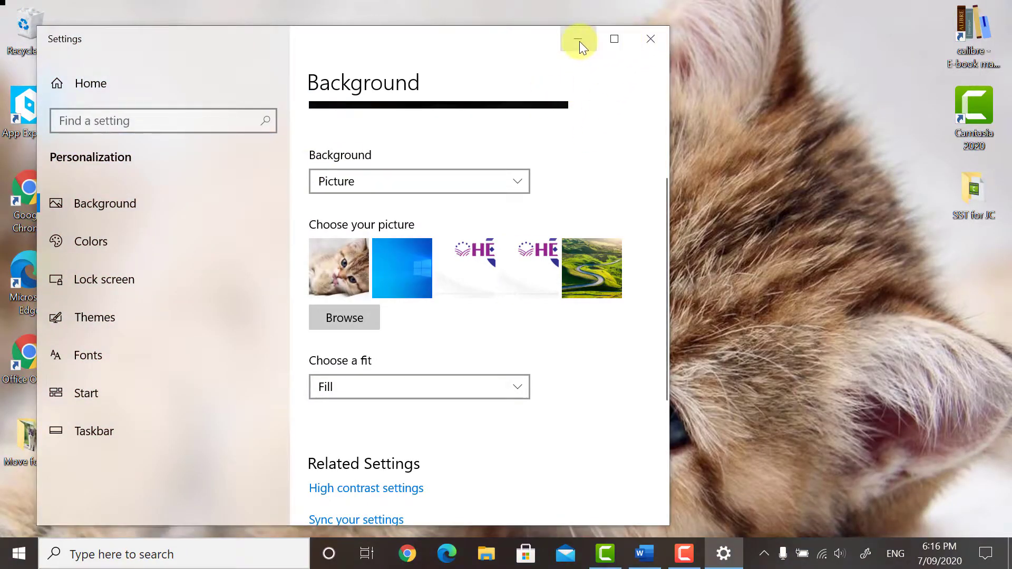
click(578, 39)
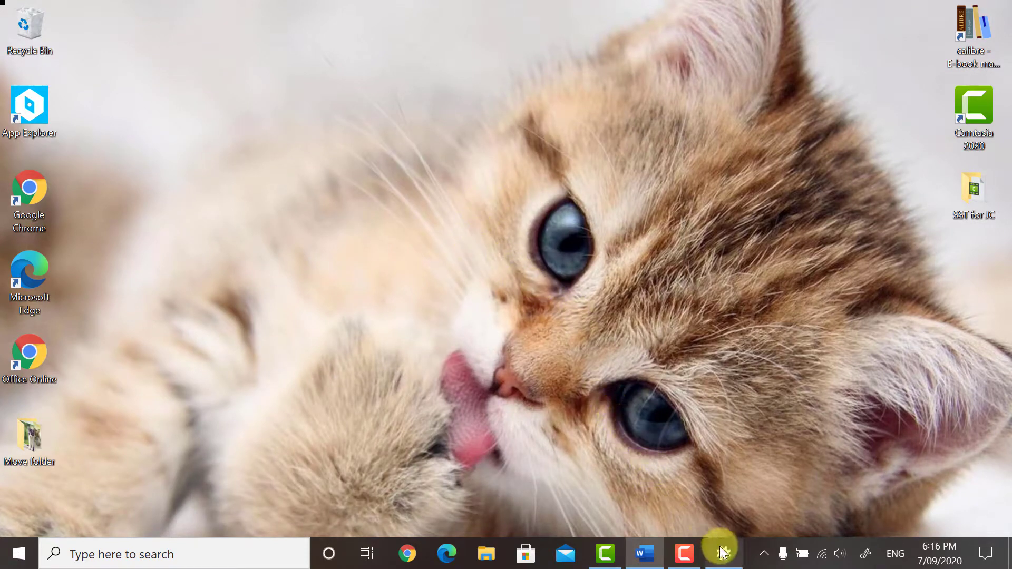
click(721, 553)
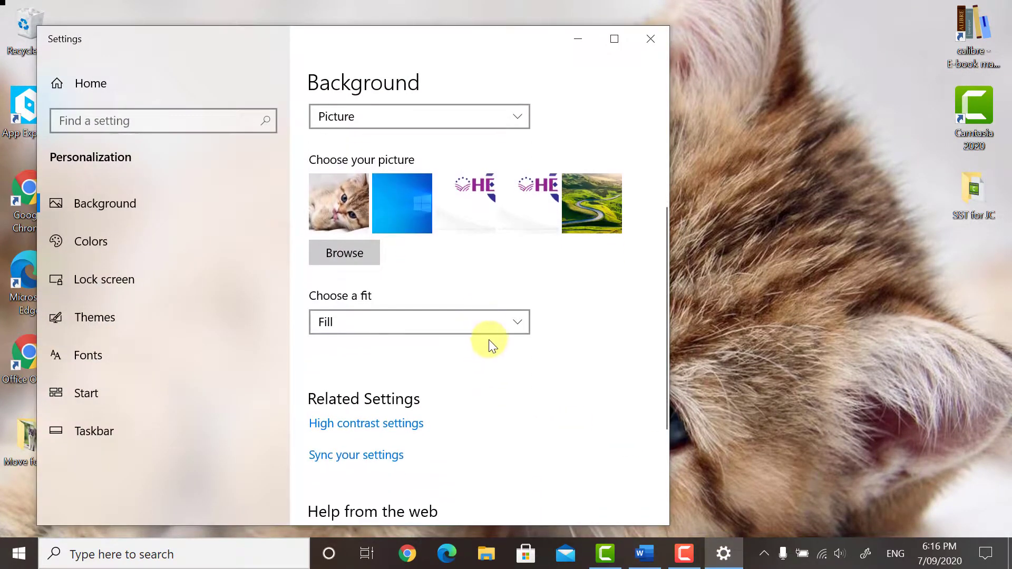
Try the Stretch, Tile, Center and Span fits for the kitten photo, end on Fill, and close Settings.
click(419, 323)
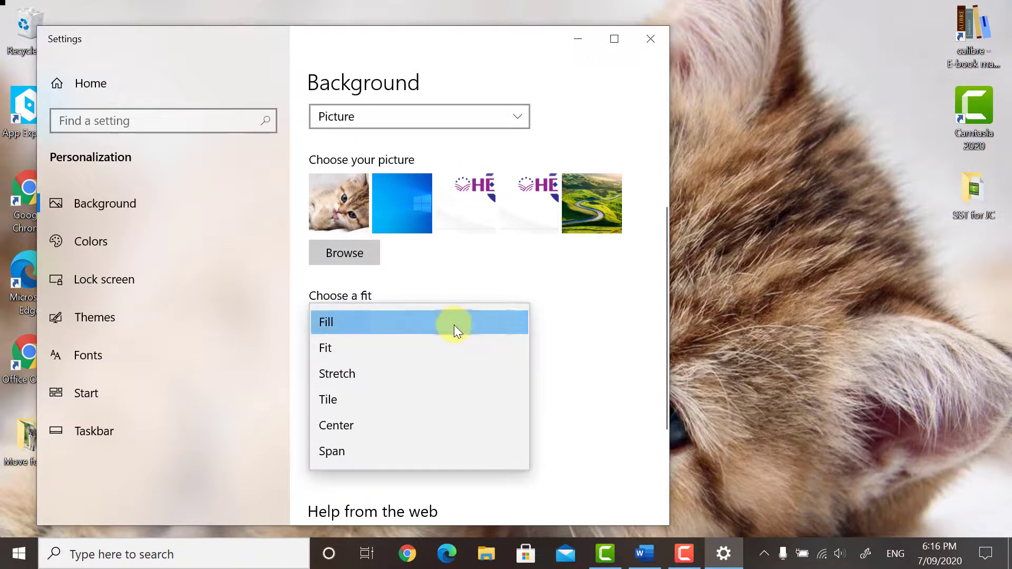
click(324, 347)
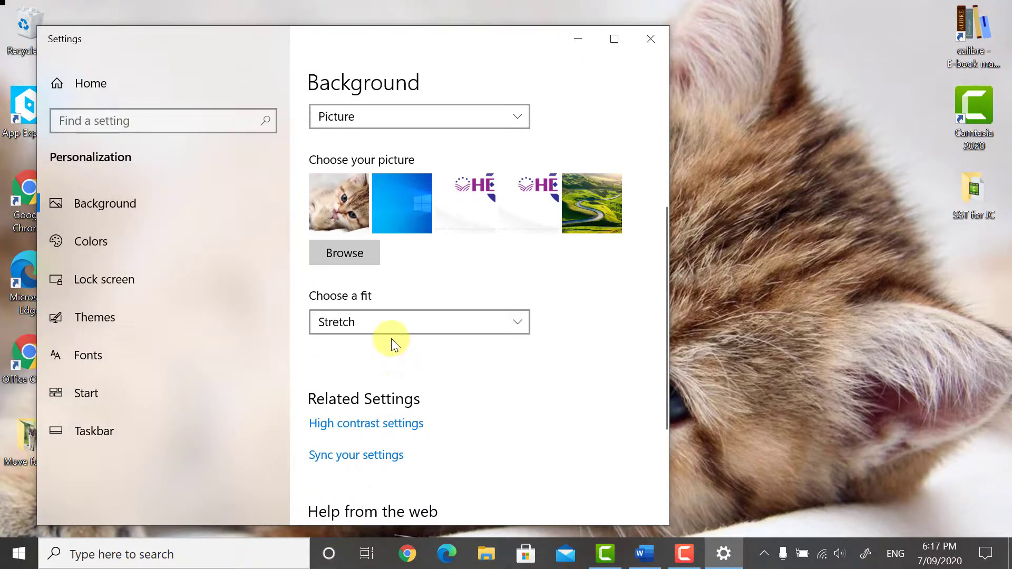
click(419, 322)
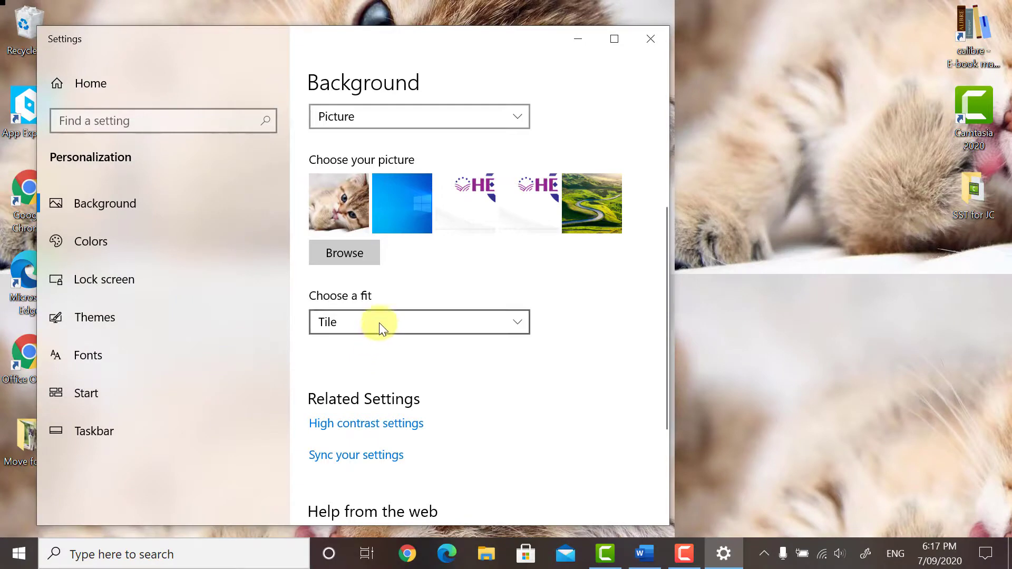
click(419, 322)
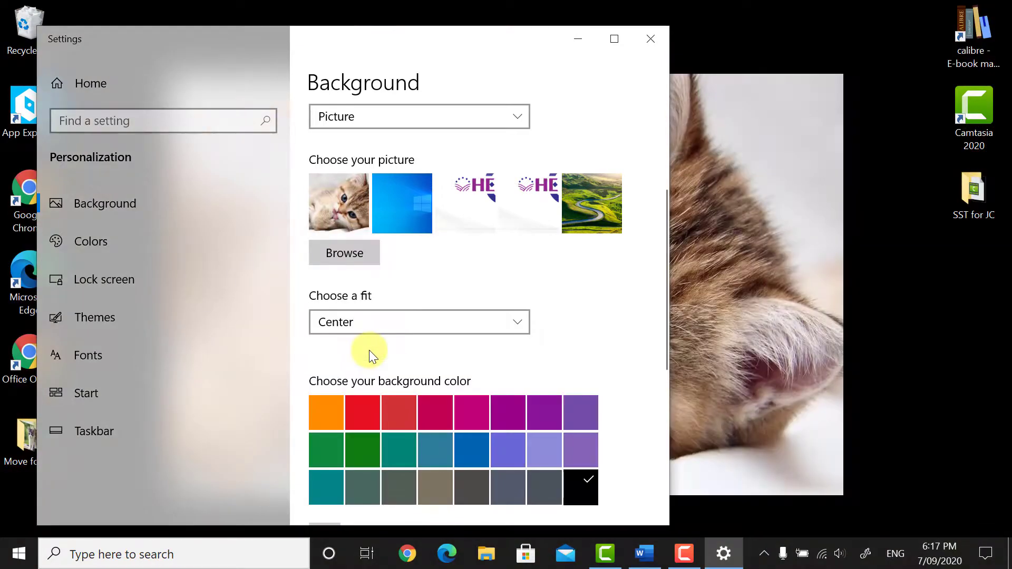
mouse_move(577, 54)
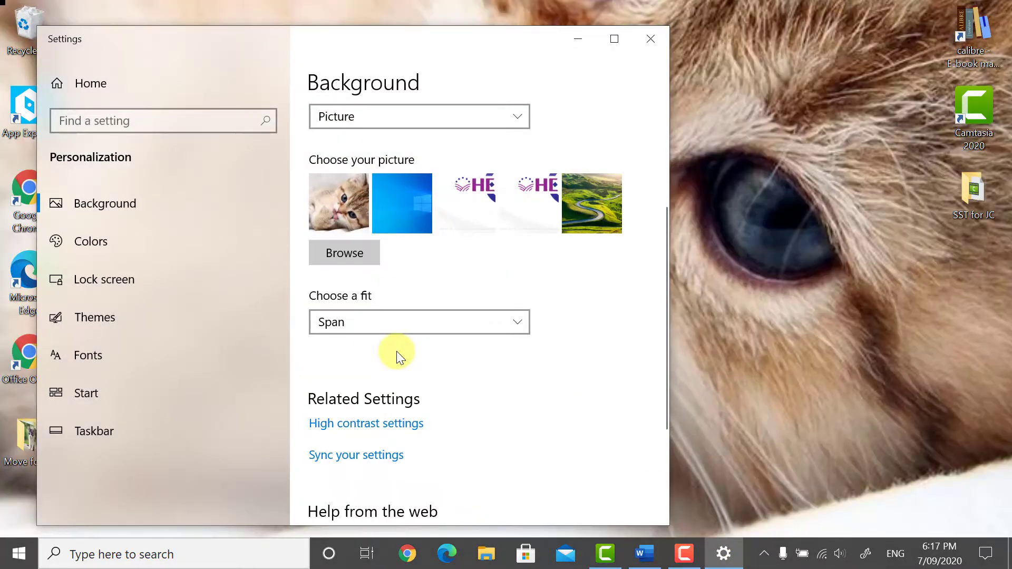
click(418, 322)
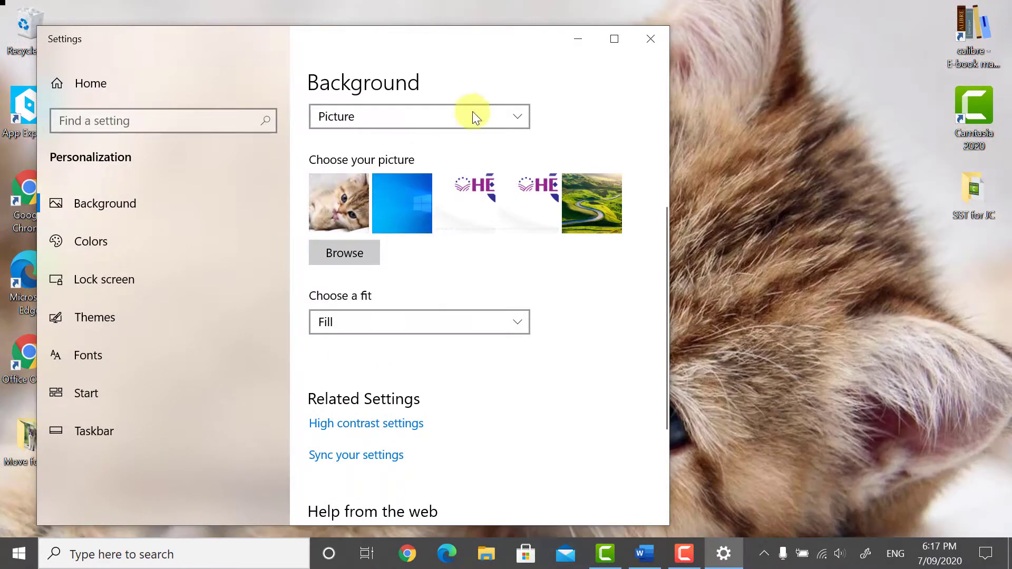
click(650, 39)
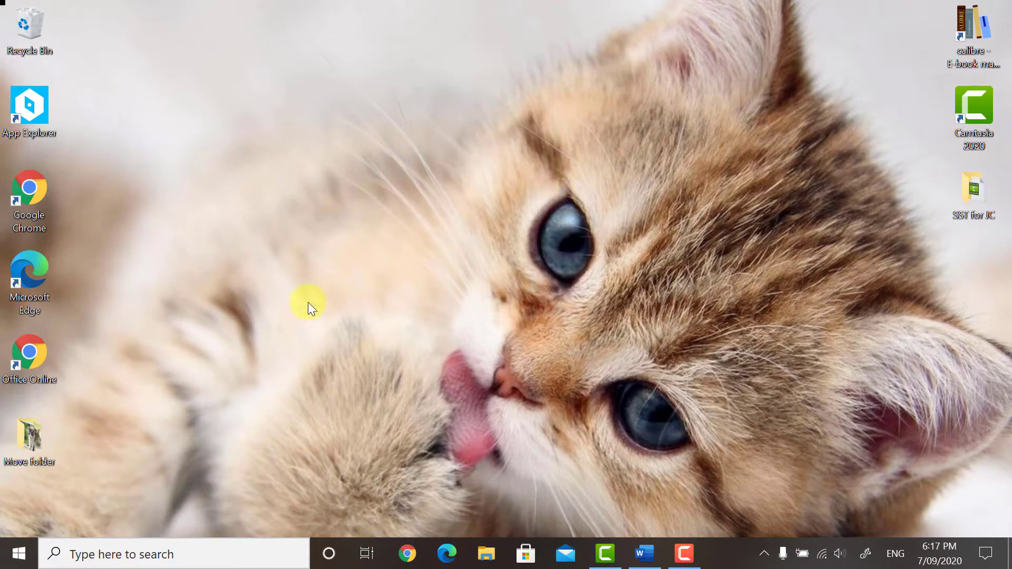
mouse_move(425, 272)
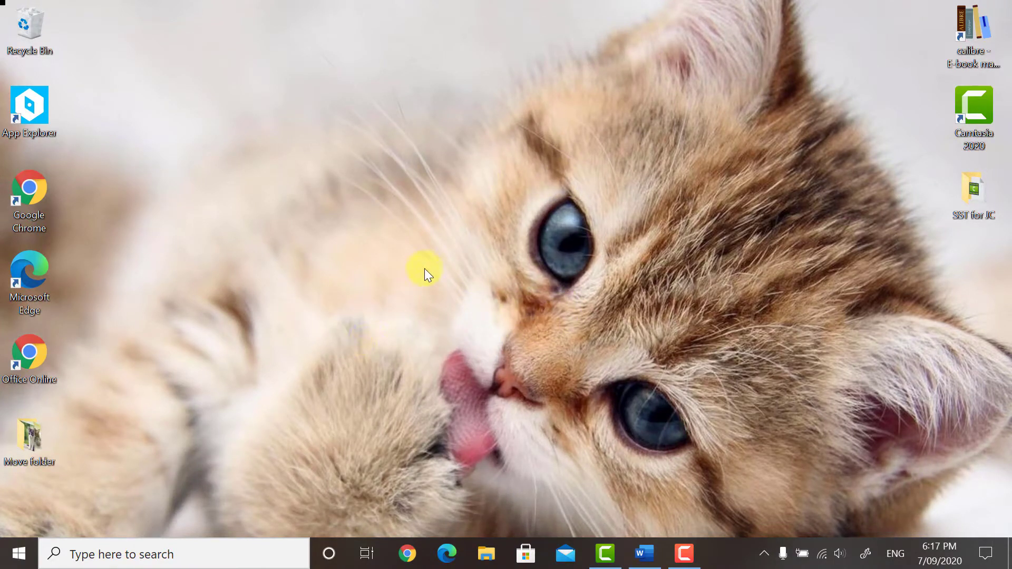
Use the desktop's right-click Personalize option to reopen the Background page with the kitten preview.
right_click(426, 268)
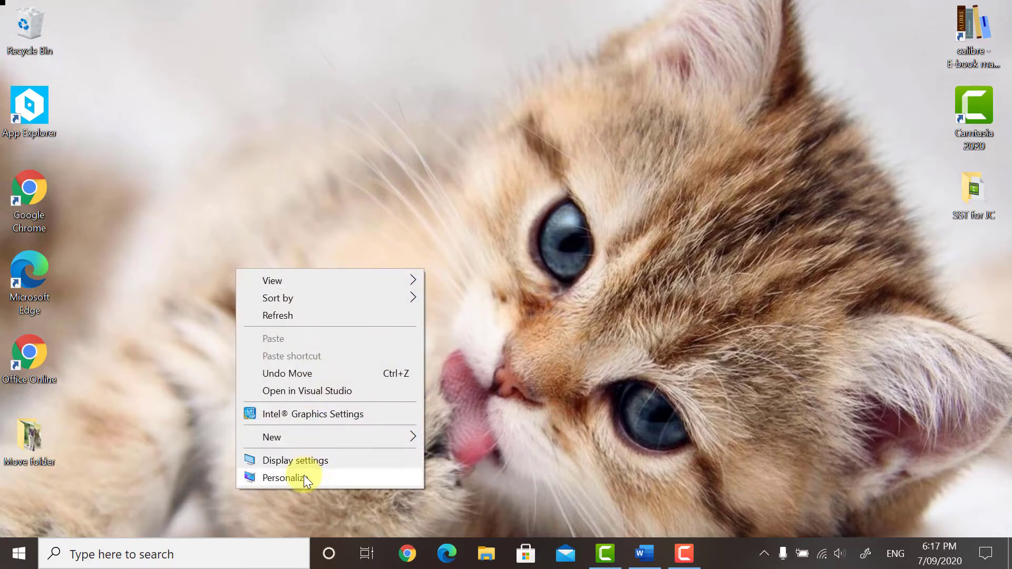
click(285, 477)
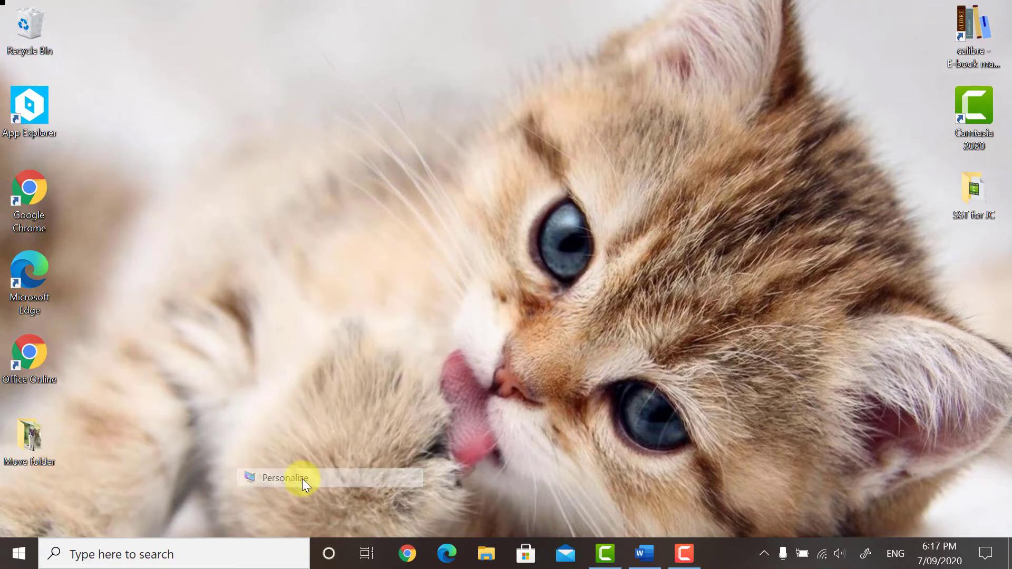
click(284, 477)
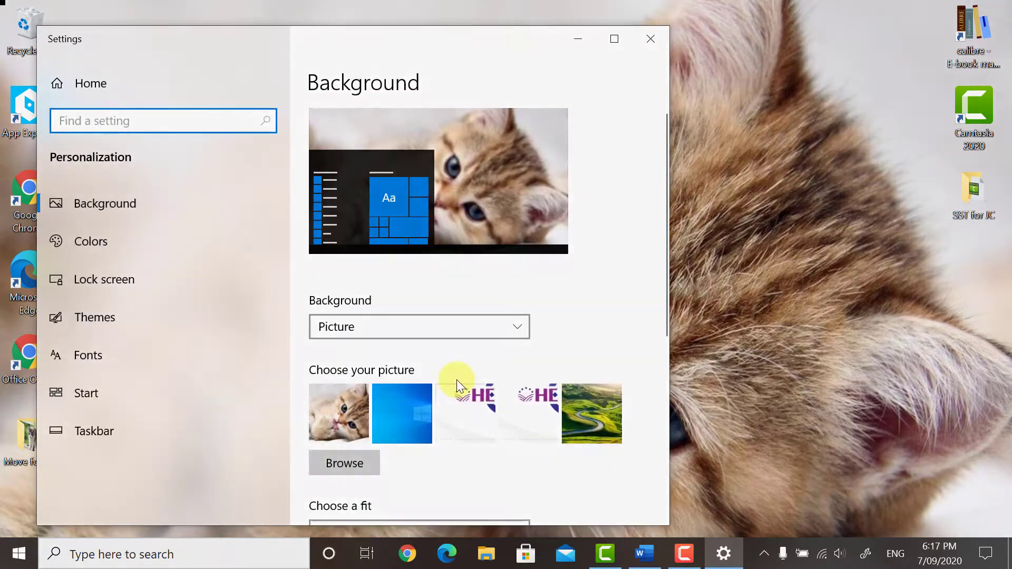